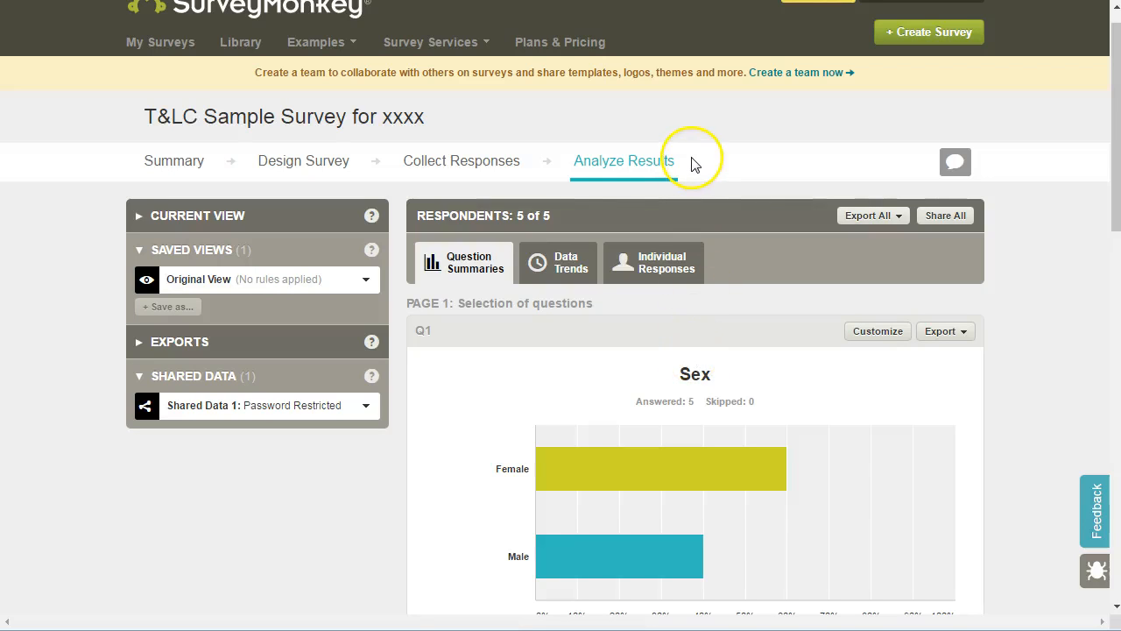
mouse_move(824, 342)
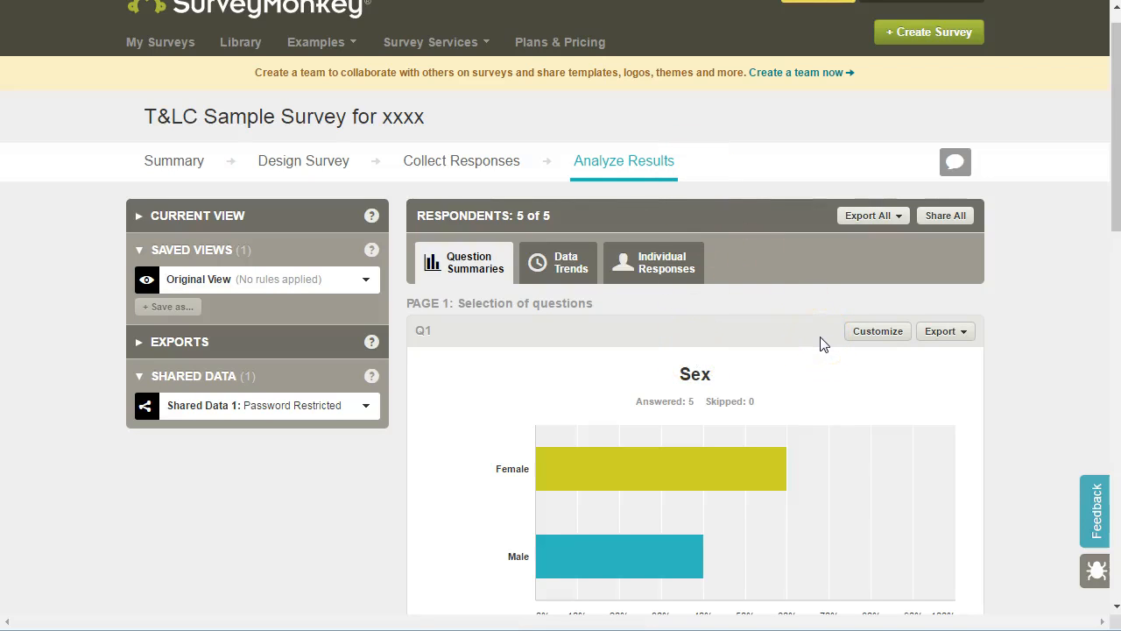
mouse_move(786, 466)
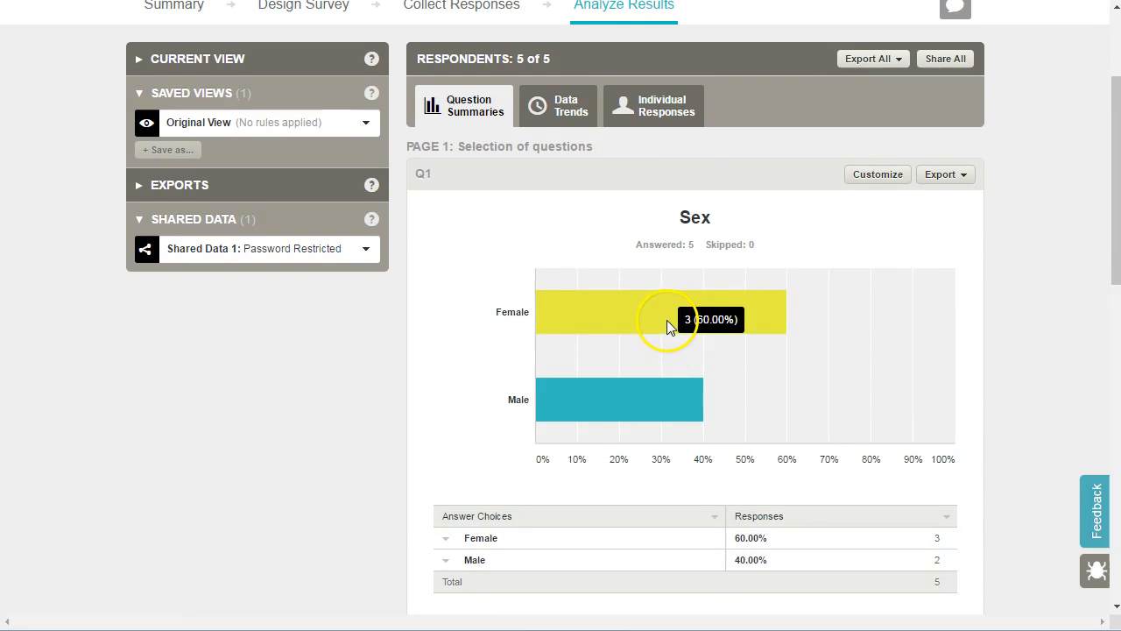
mouse_move(820, 412)
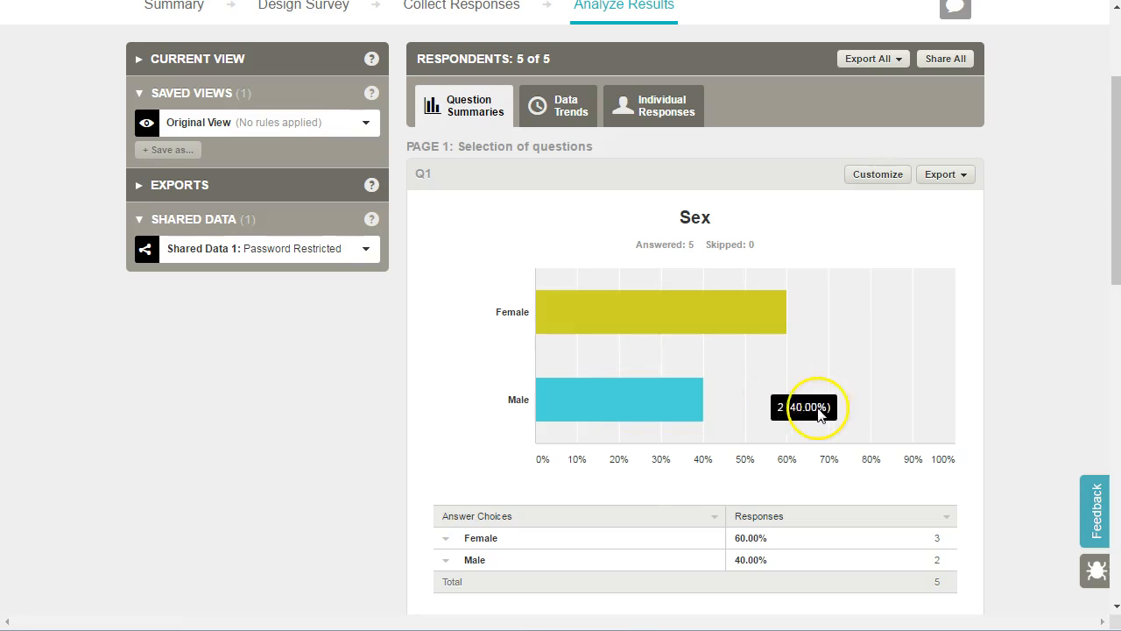
Start a new filter on Q1: Sex with Female ticked, leaving it unapplied
scroll("down", 3)
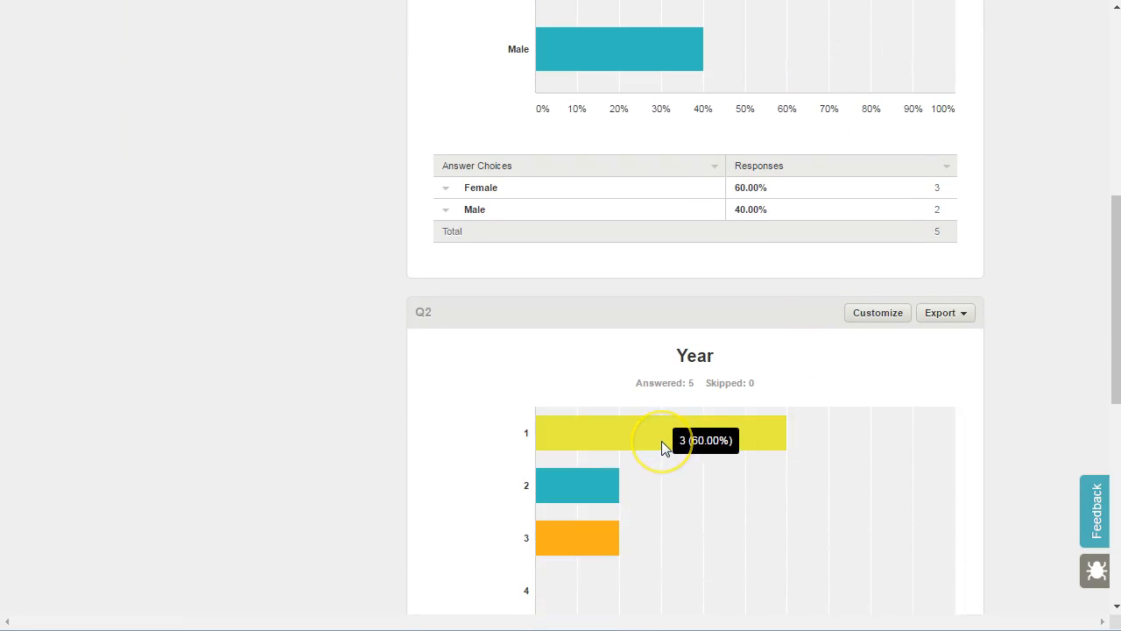
mouse_move(576, 538)
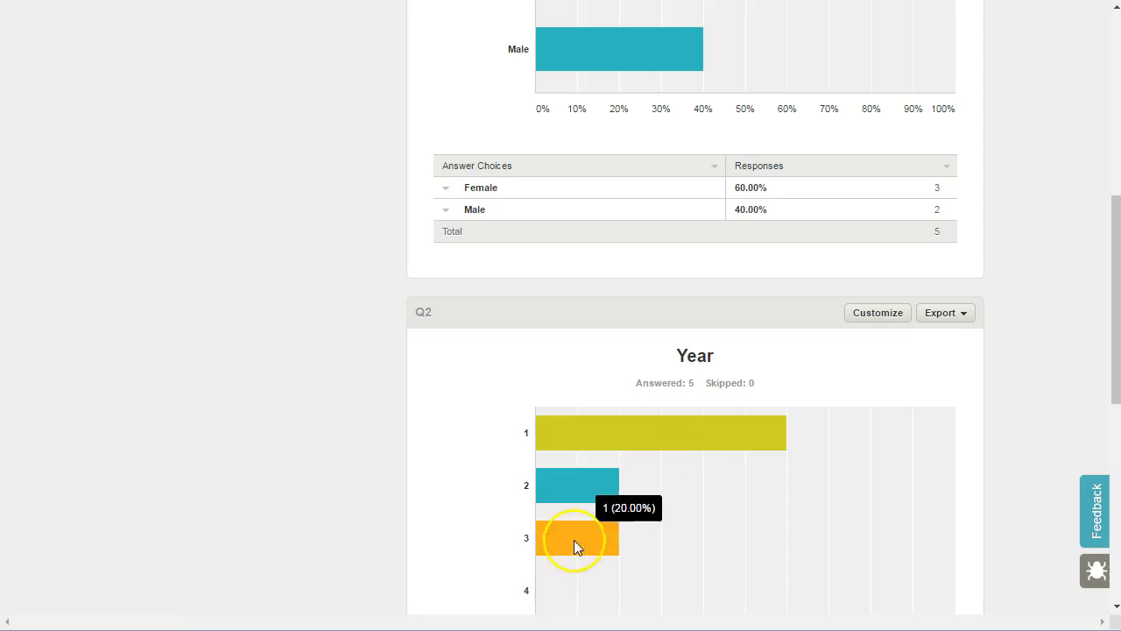
scroll("down", 3)
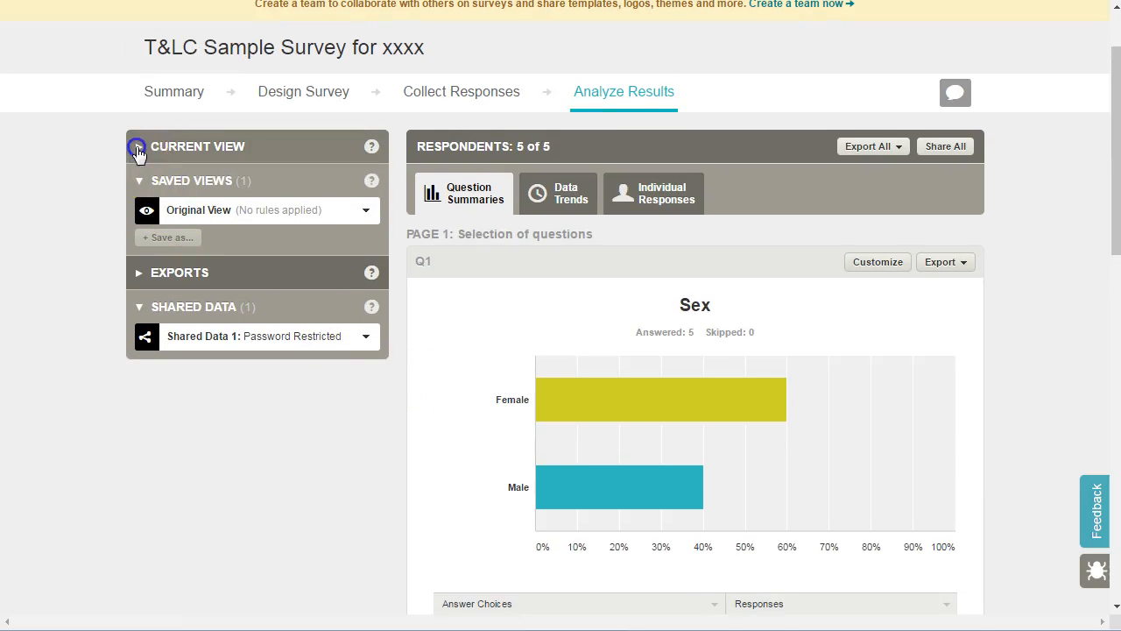
left_click(139, 147)
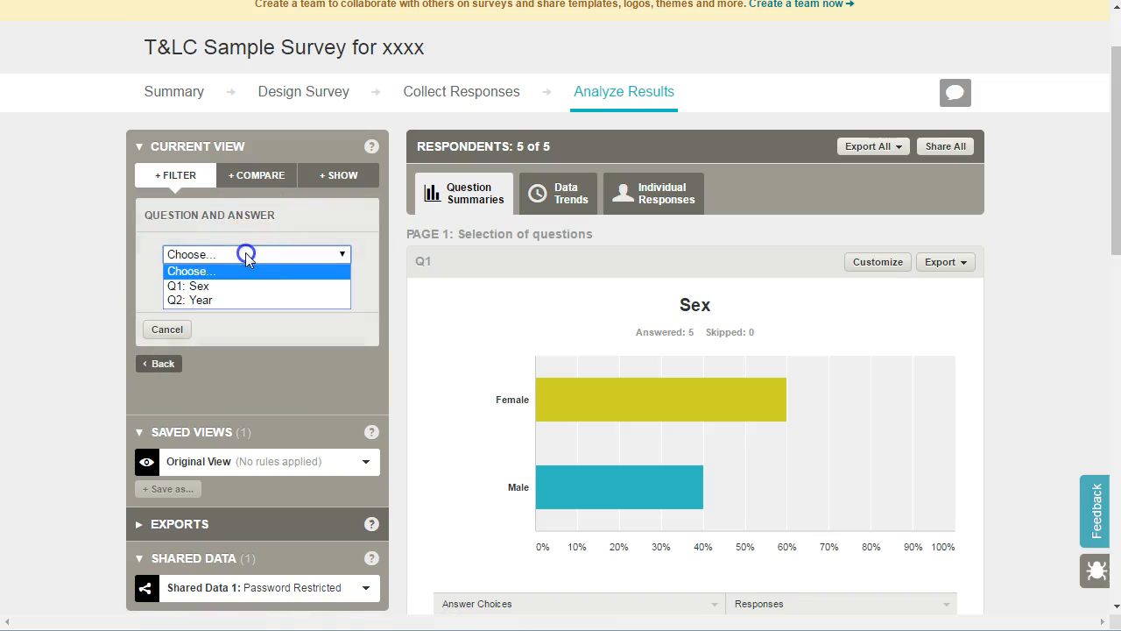
mouse_move(201, 286)
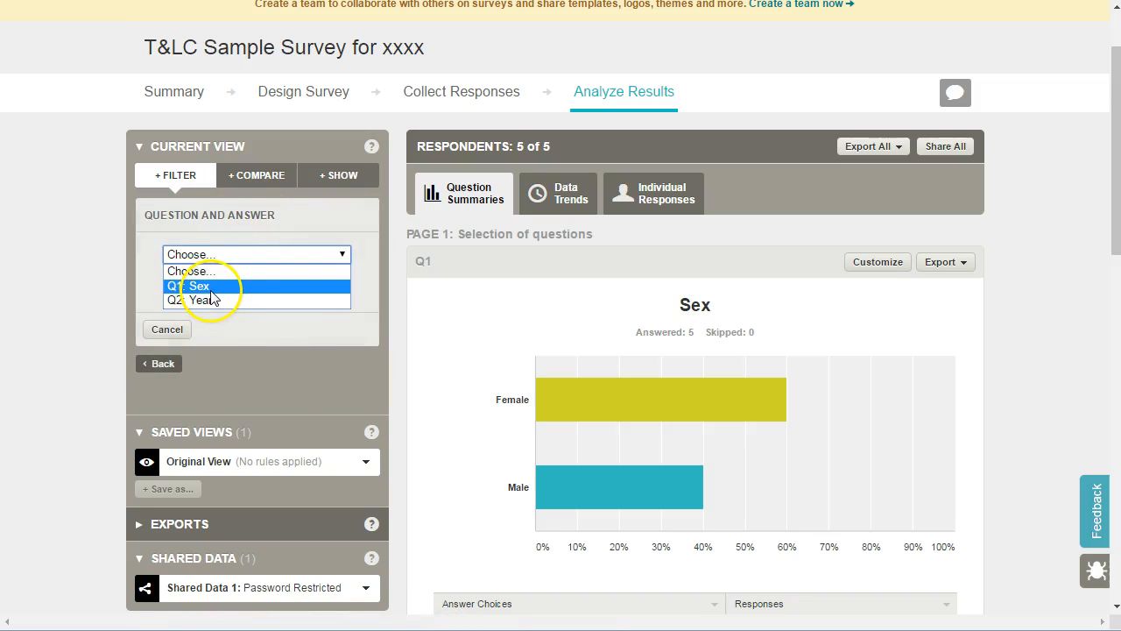
left_click(196, 285)
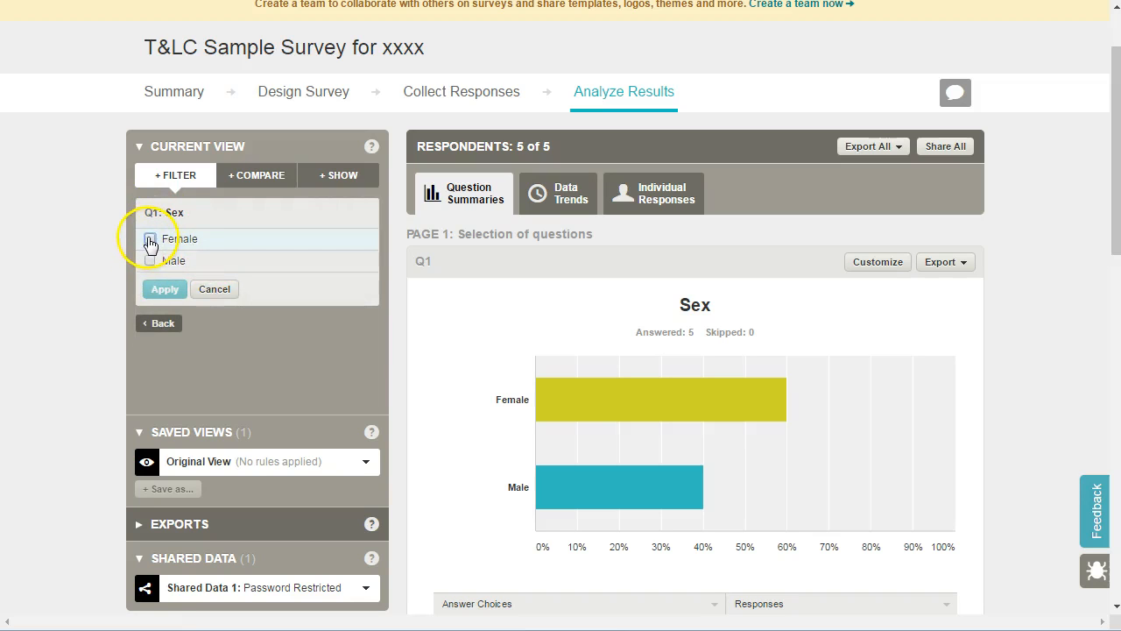
left_click(151, 239)
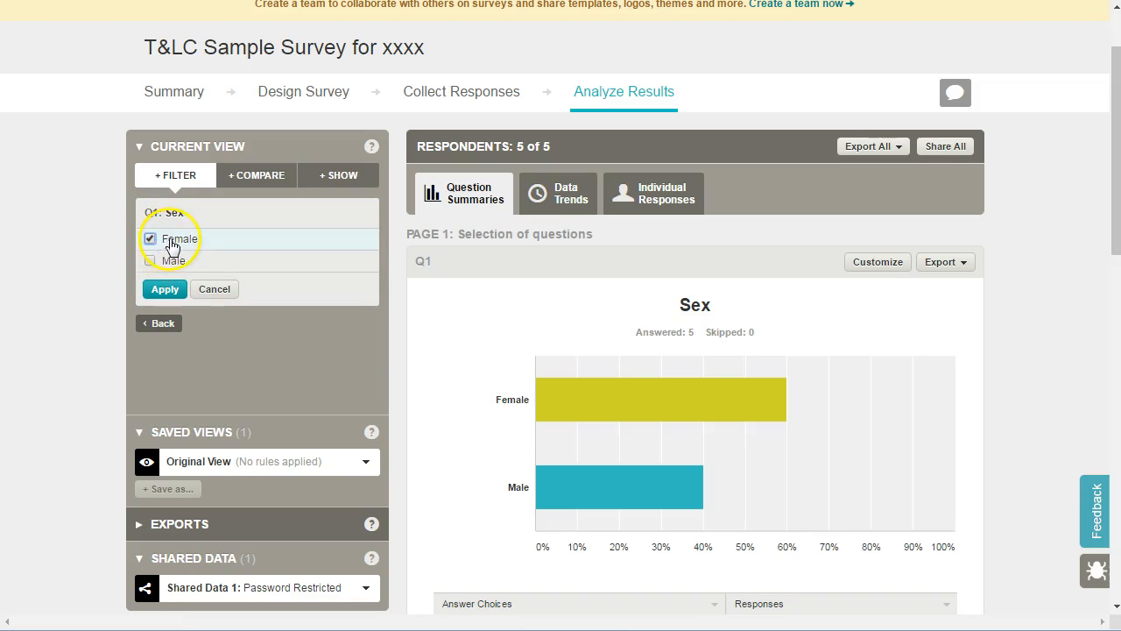
Apply the Female filter and review the summaries showing 3 of 5 respondents
left_click(165, 289)
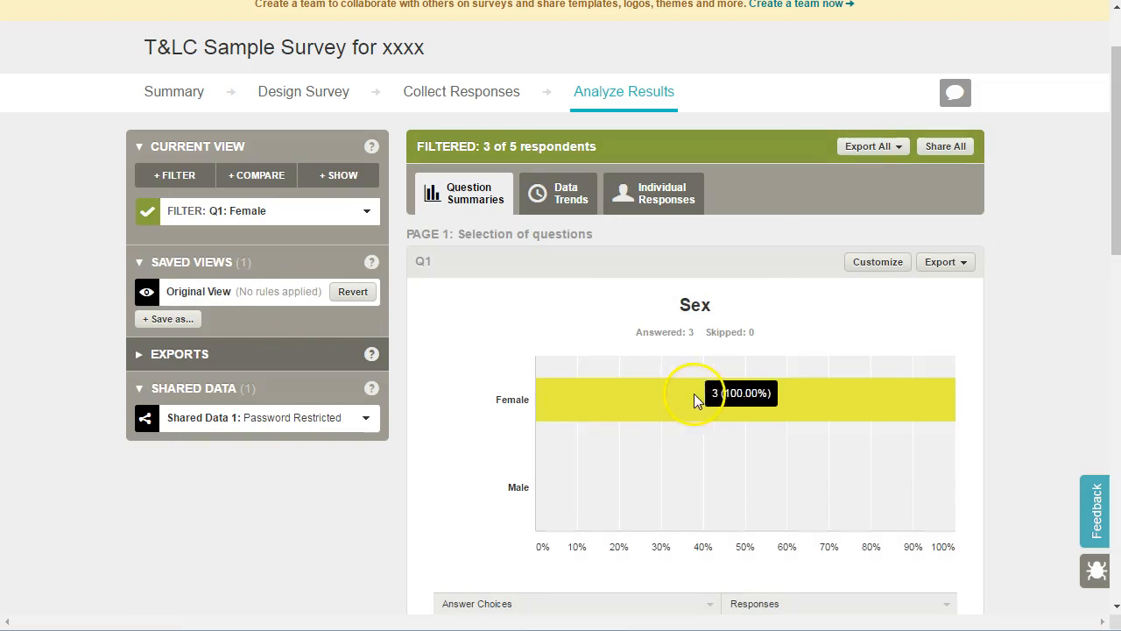
scroll("down", 3)
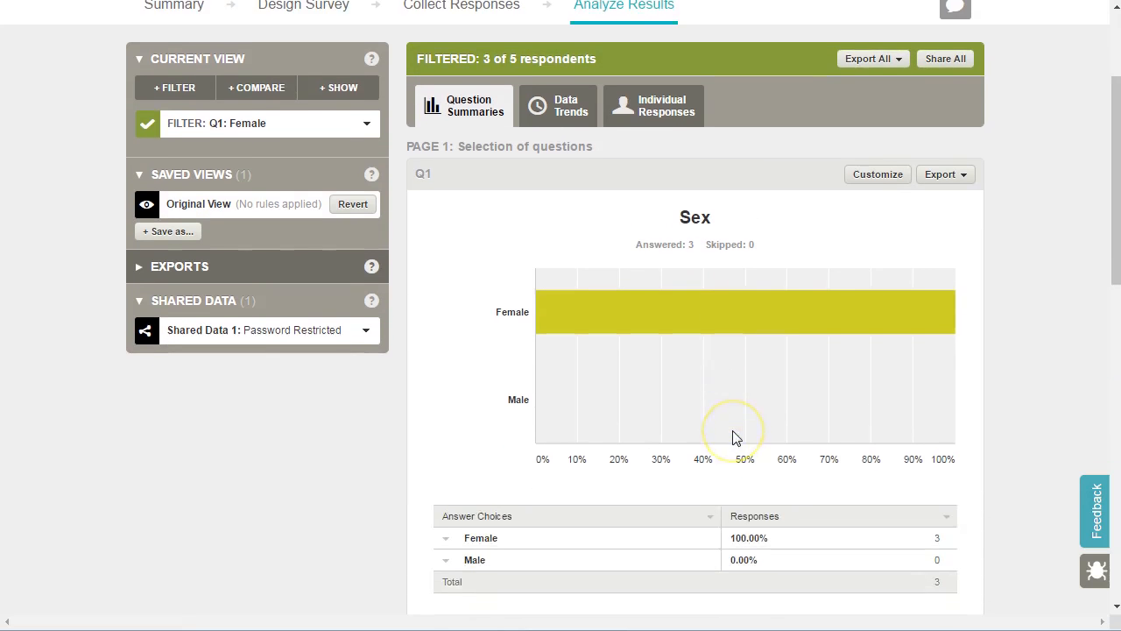
scroll("down", 3)
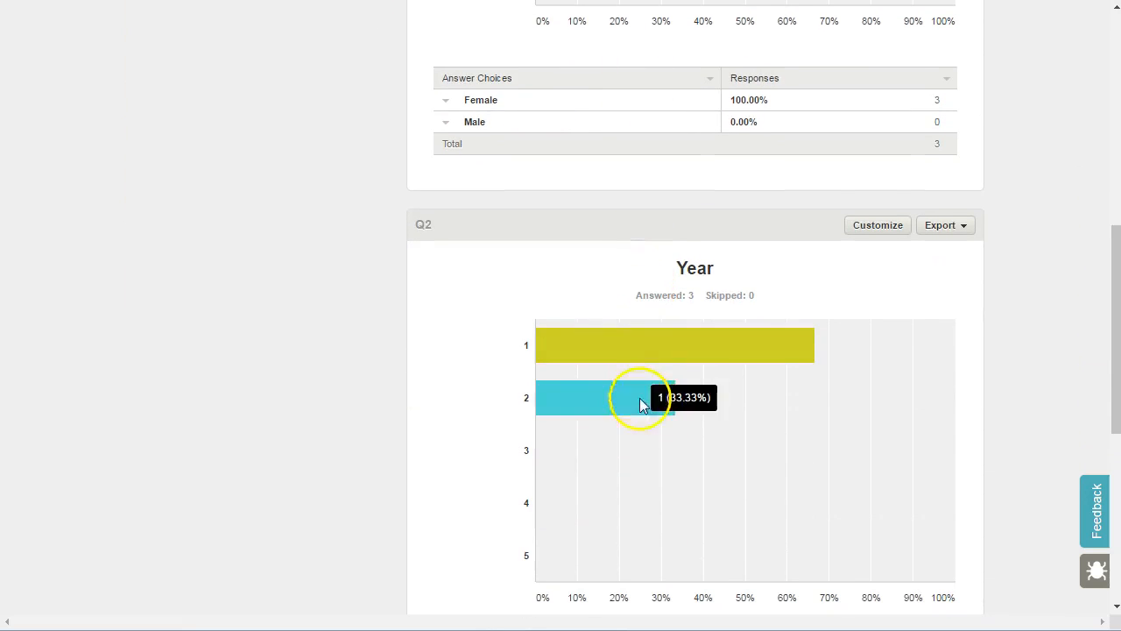
mouse_move(622, 403)
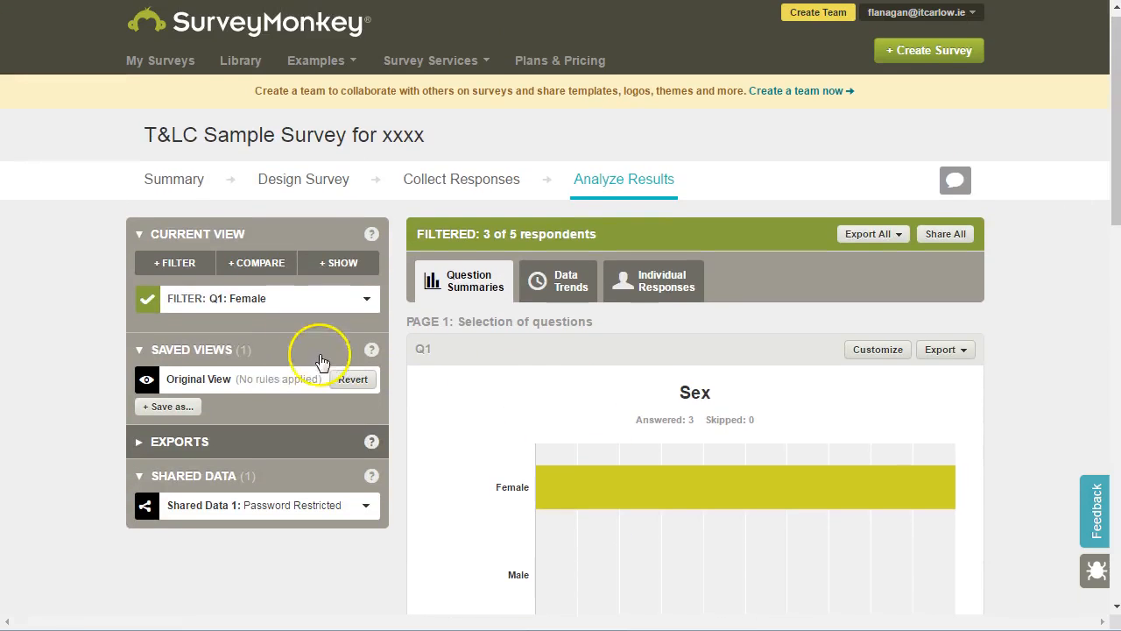
Delete the FILTER: Q1: Female rule so all 5 respondents count again
left_click(366, 298)
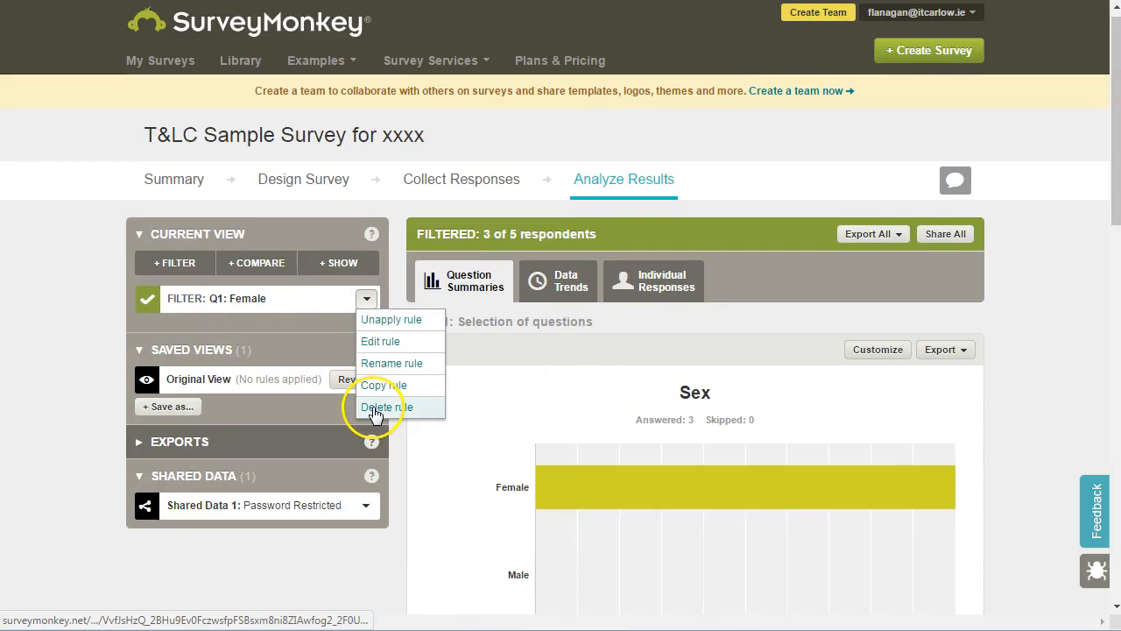
left_click(387, 406)
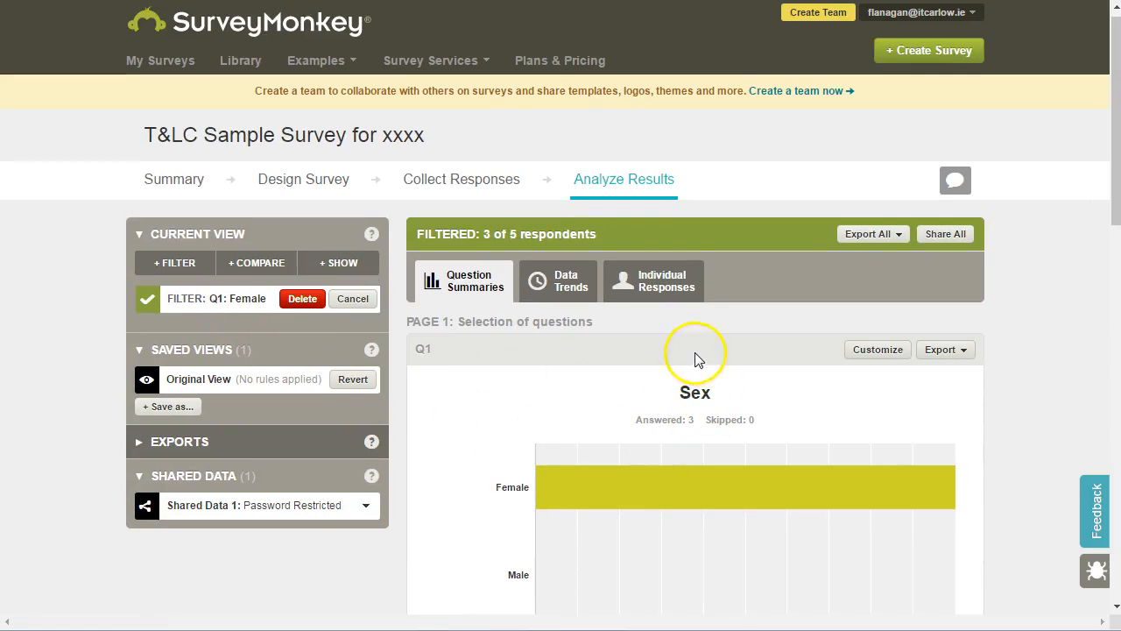
left_click(302, 297)
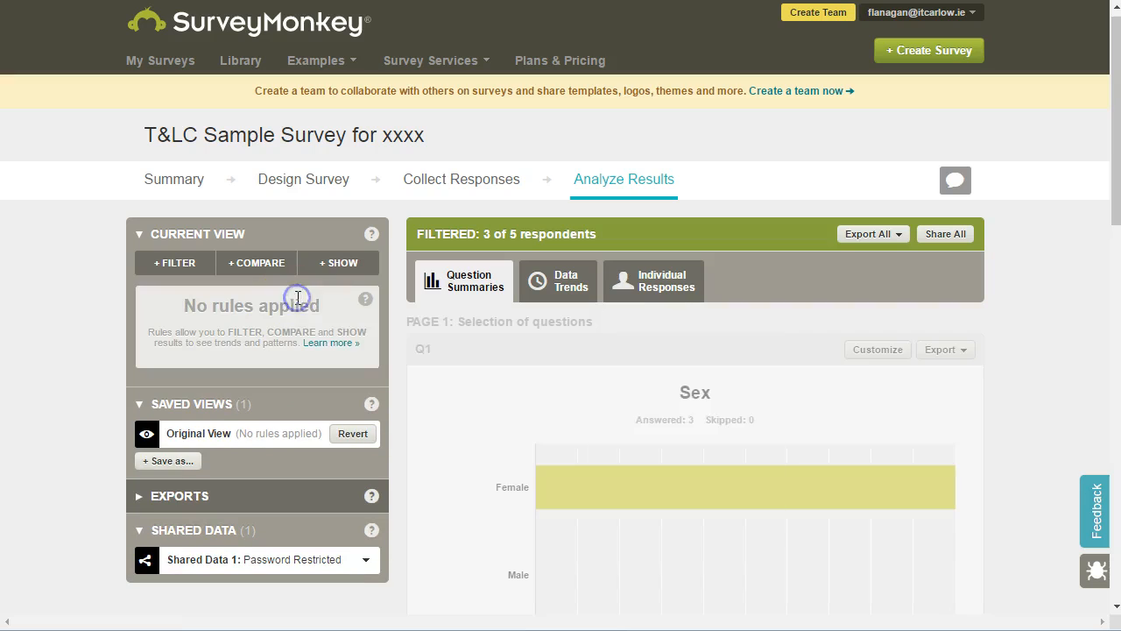
left_click(352, 433)
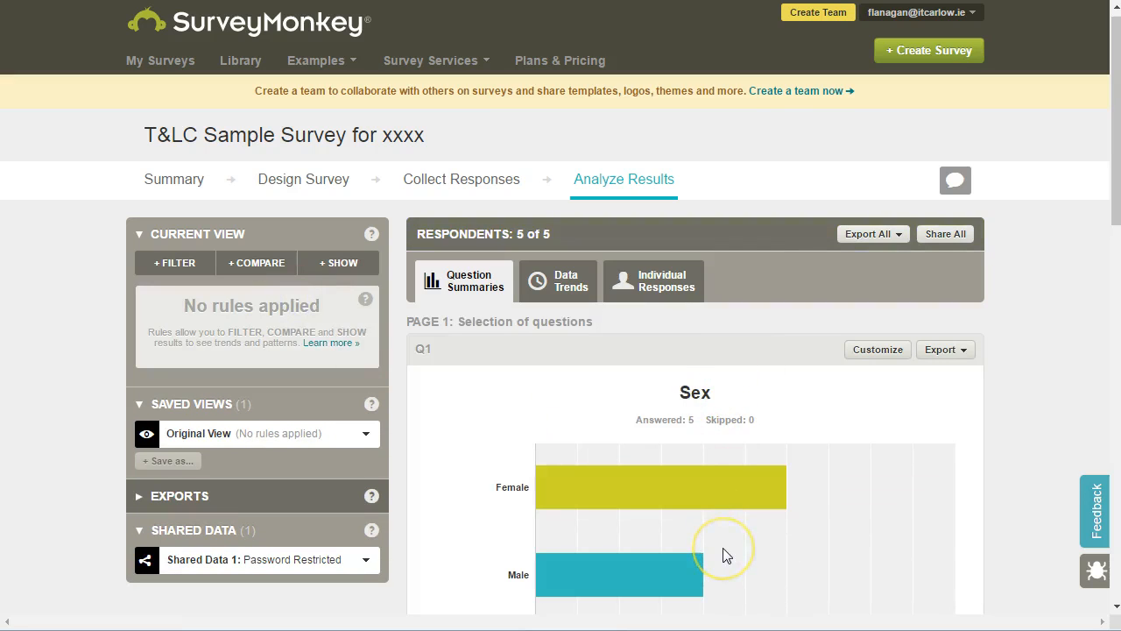
mouse_move(175, 262)
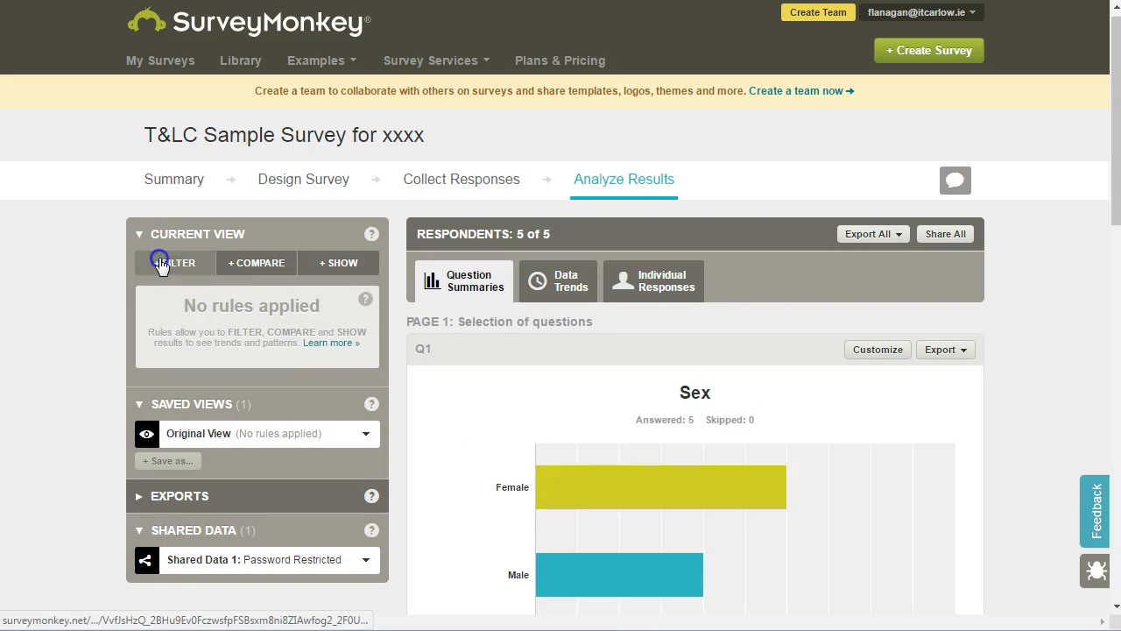
Show the list of filter types available for a new rule
left_click(176, 262)
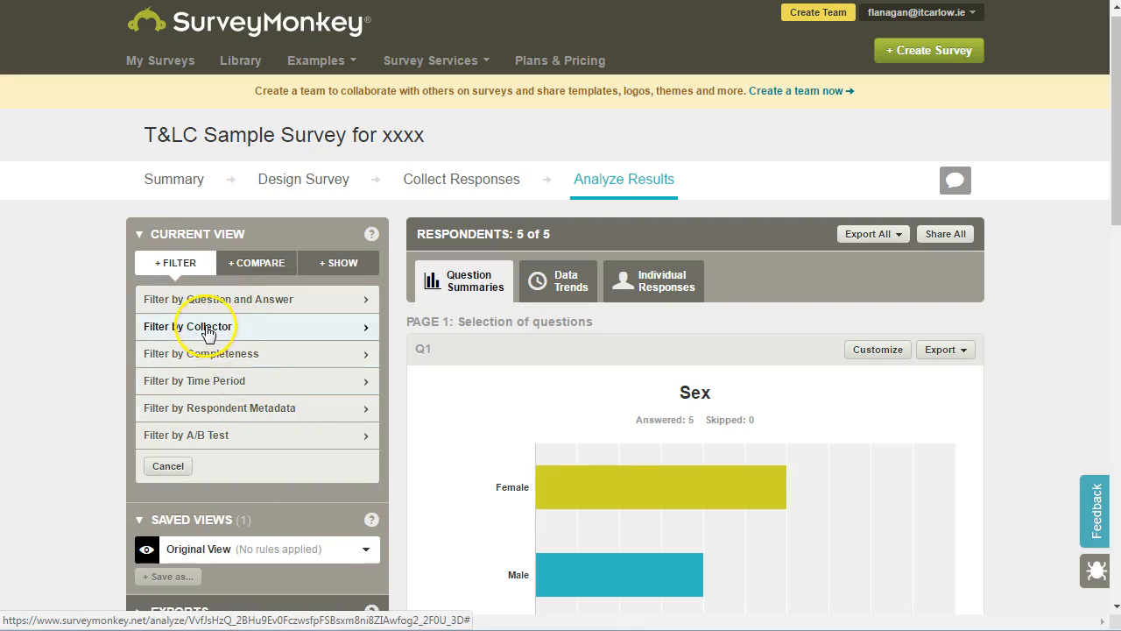
mouse_move(259, 333)
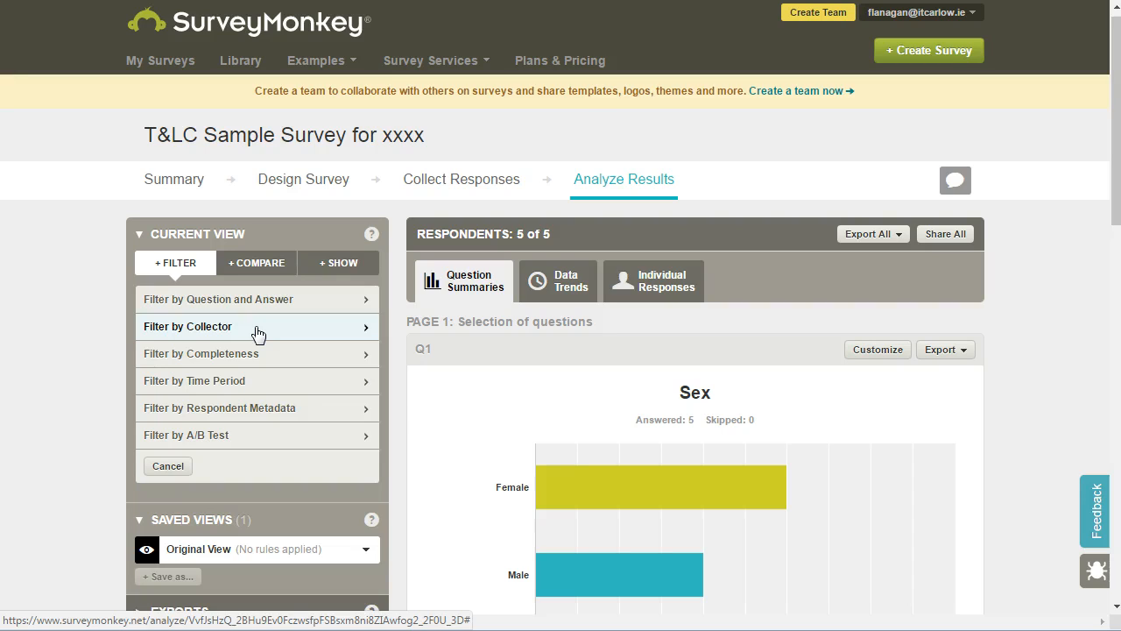
mouse_move(263, 276)
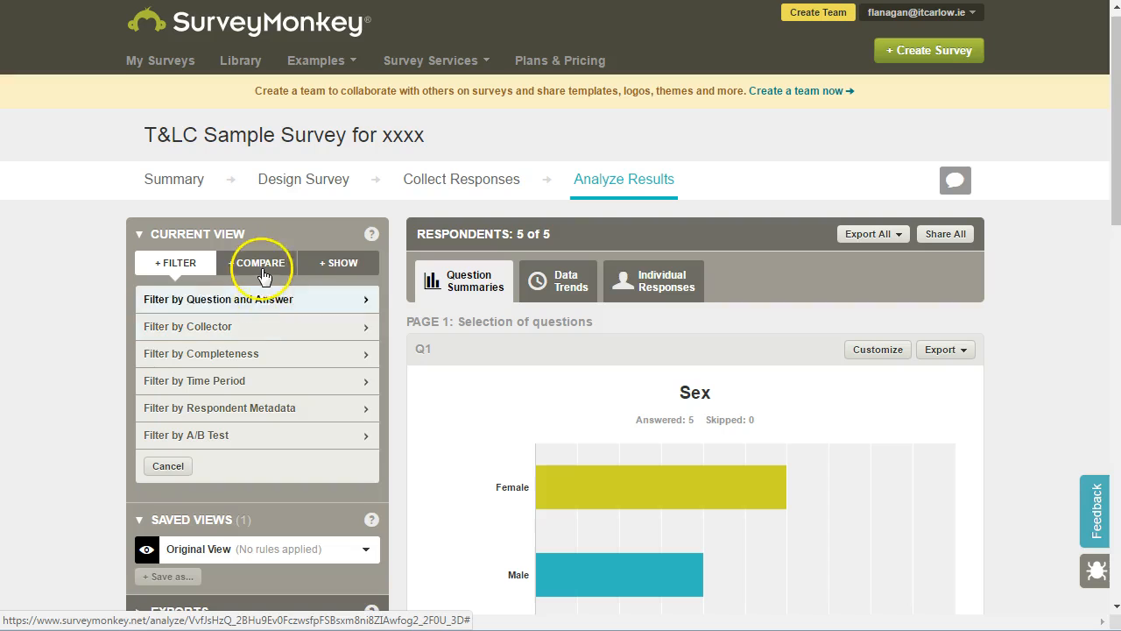
mouse_move(257, 262)
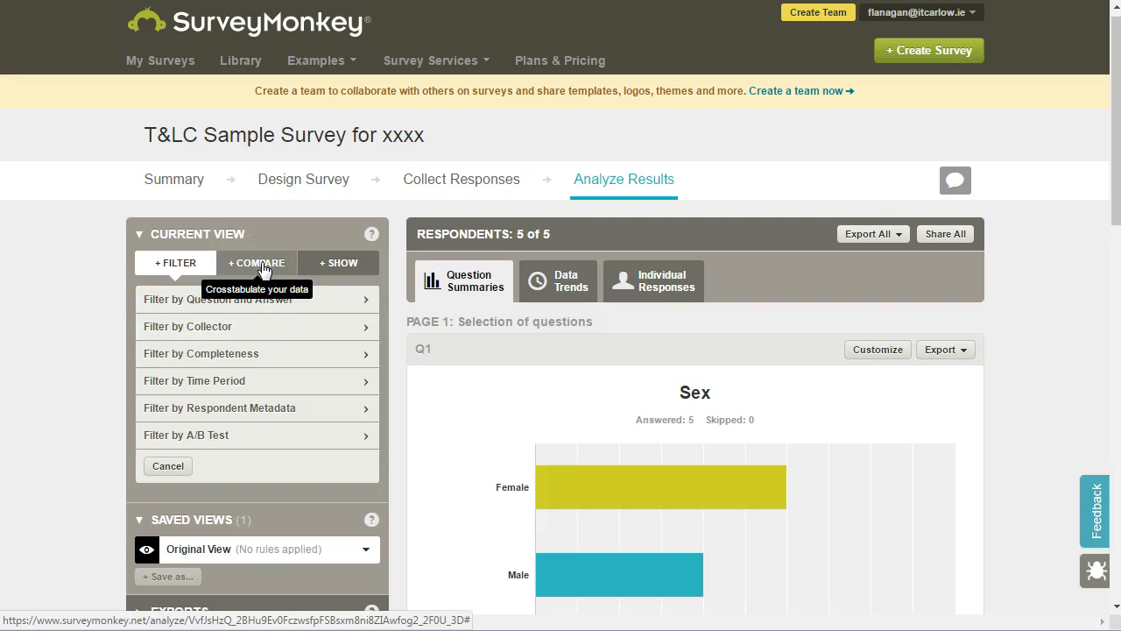
left_click(256, 263)
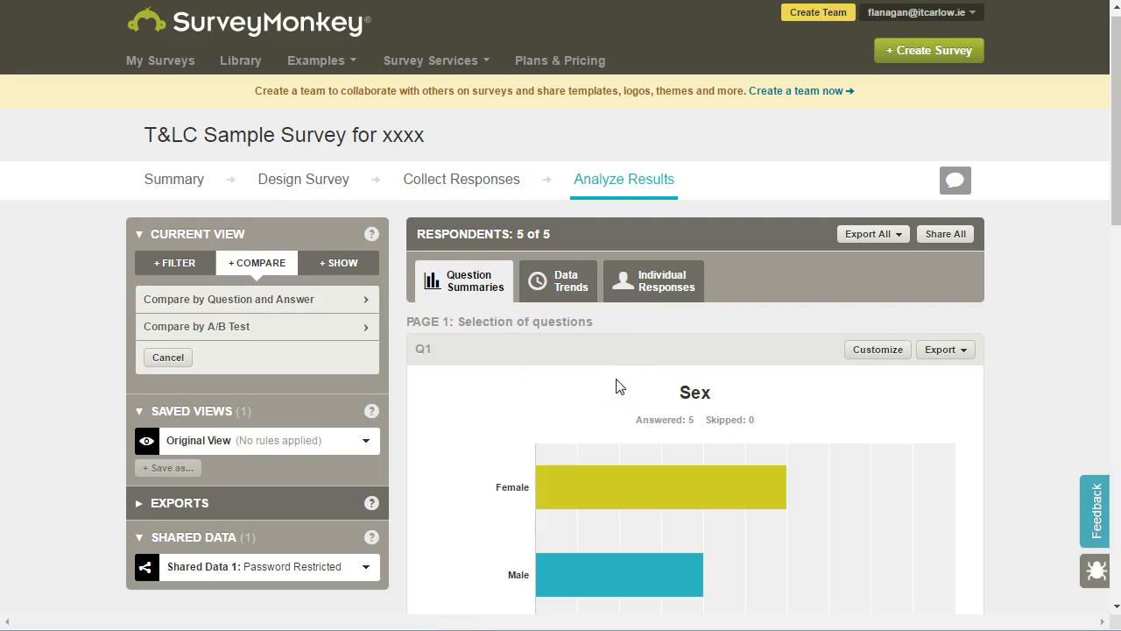
scroll("down", 3)
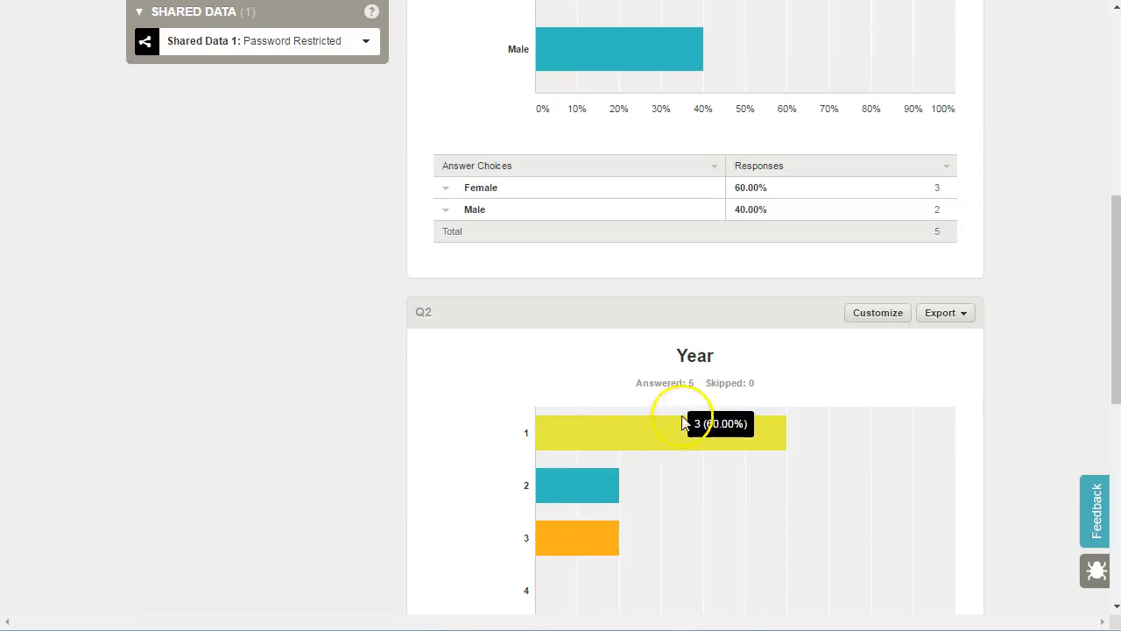
mouse_move(603, 532)
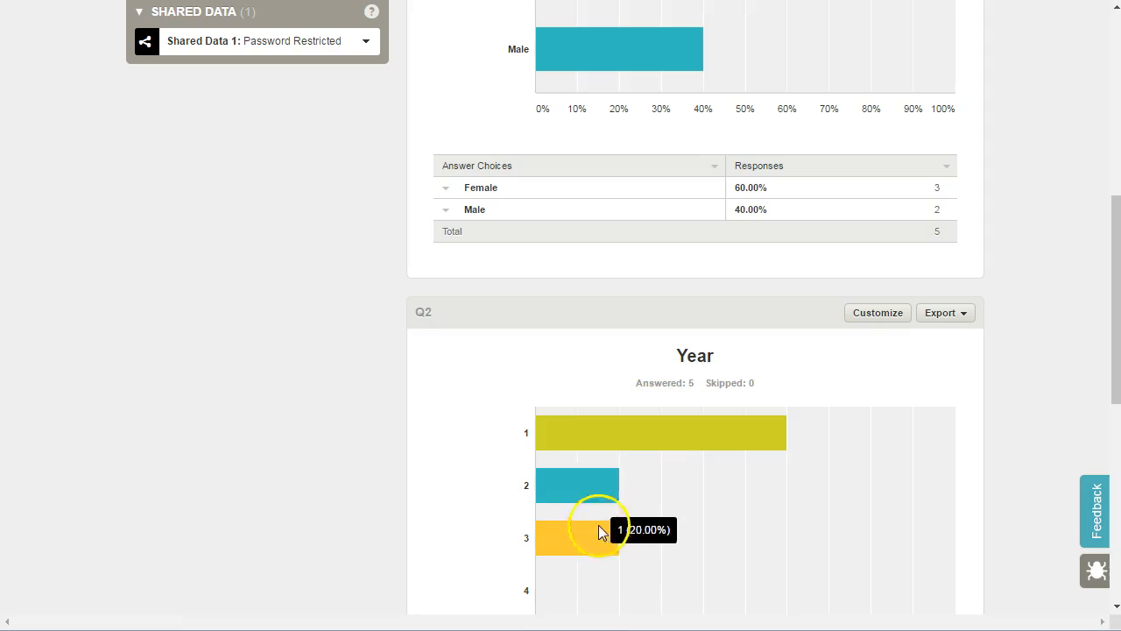
mouse_move(605, 547)
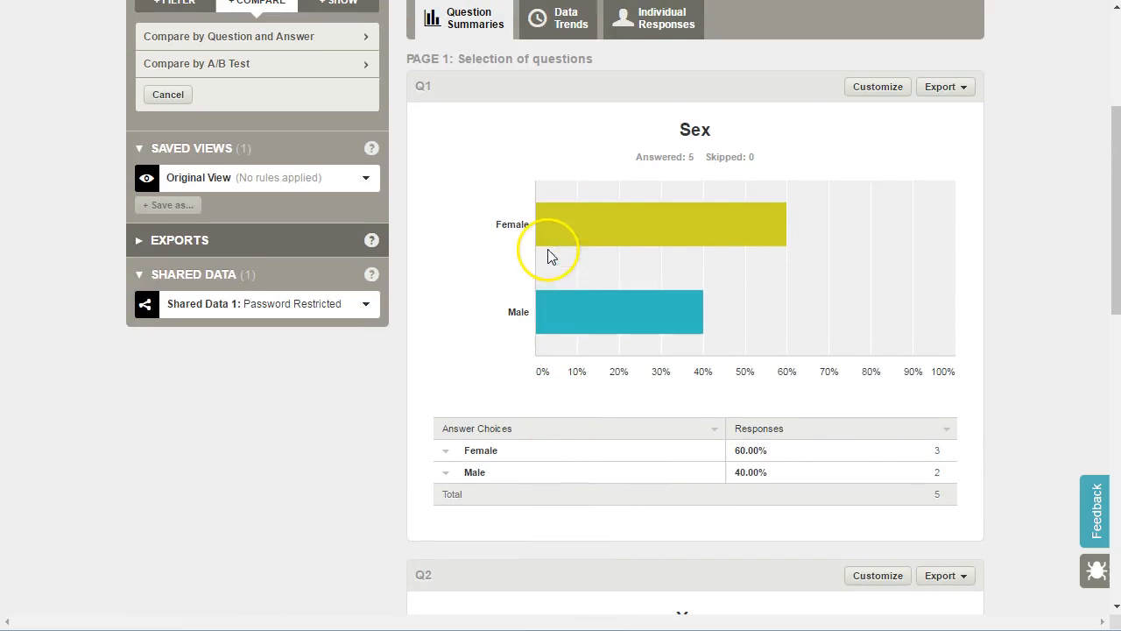
Apply a Compare by Question and Answer rule on Q1: Sex with Female and Male
scroll("up", 3)
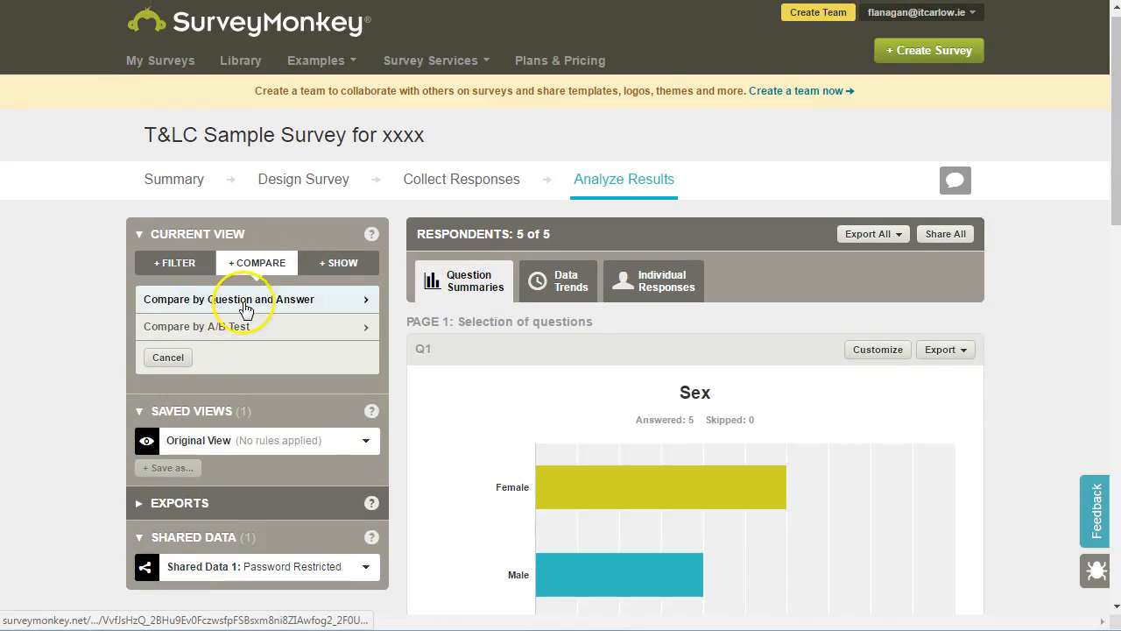
left_click(249, 297)
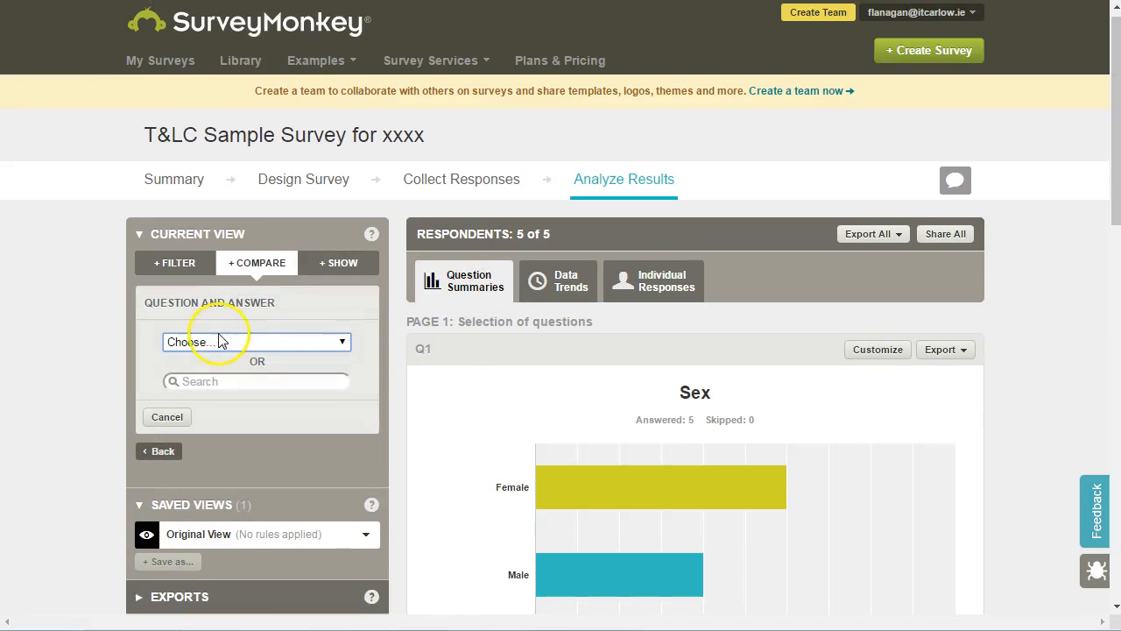
left_click(254, 342)
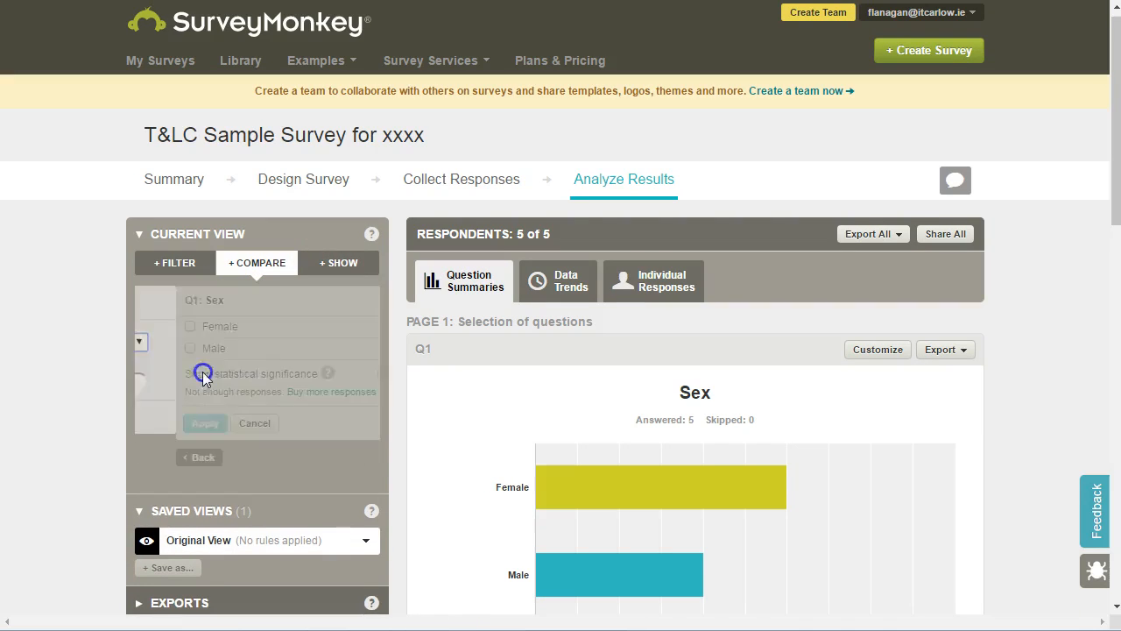
left_click(150, 326)
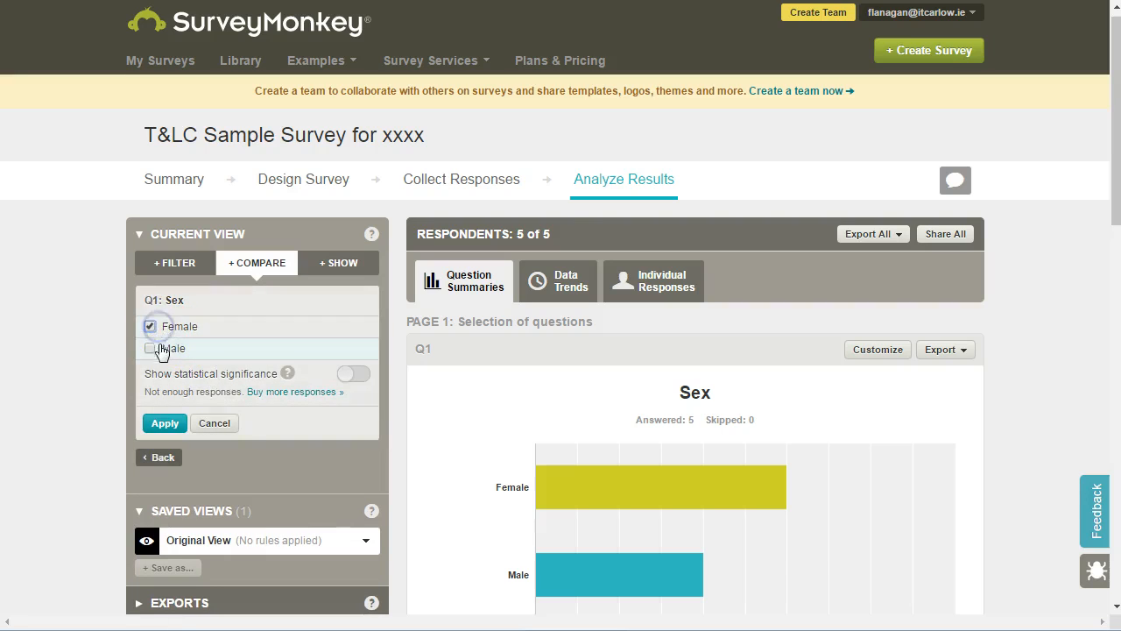
left_click(151, 347)
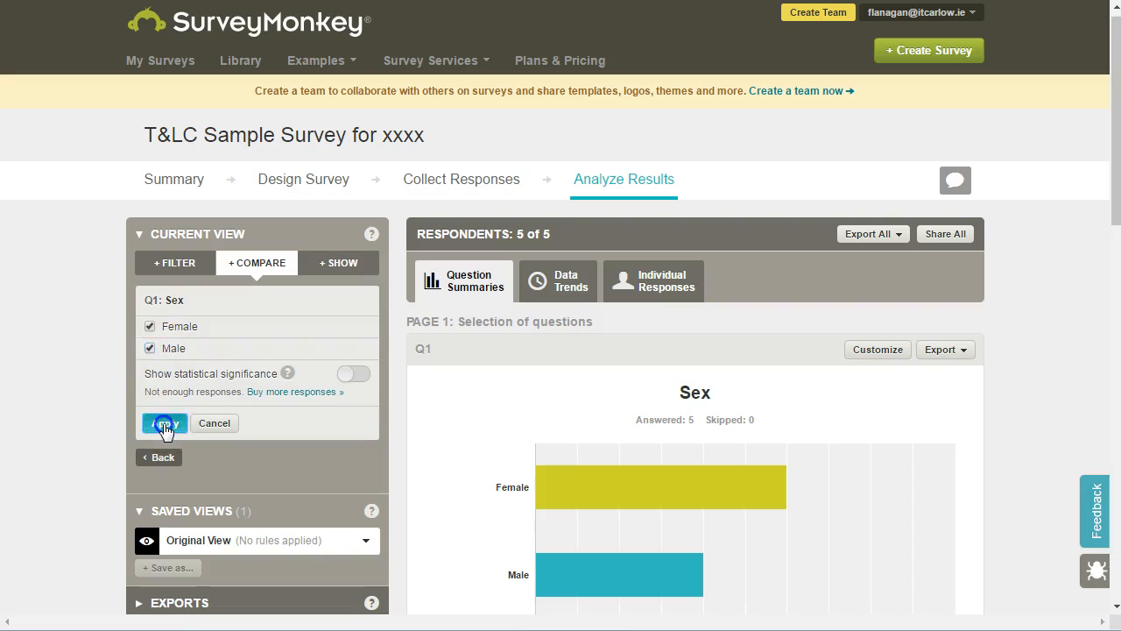
left_click(164, 422)
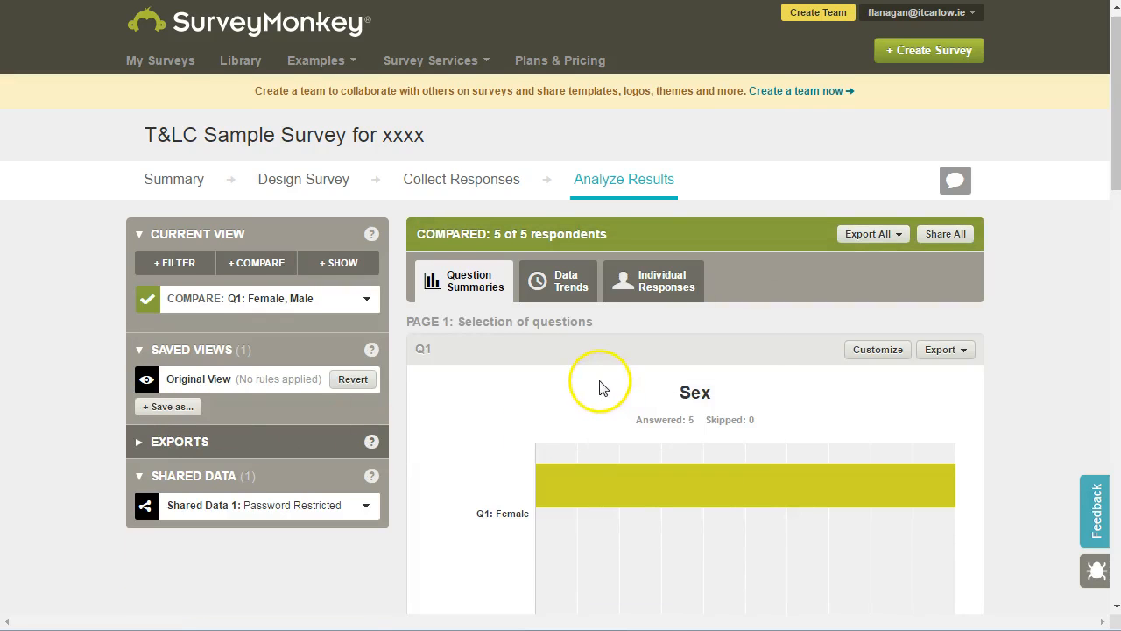
scroll("down", 3)
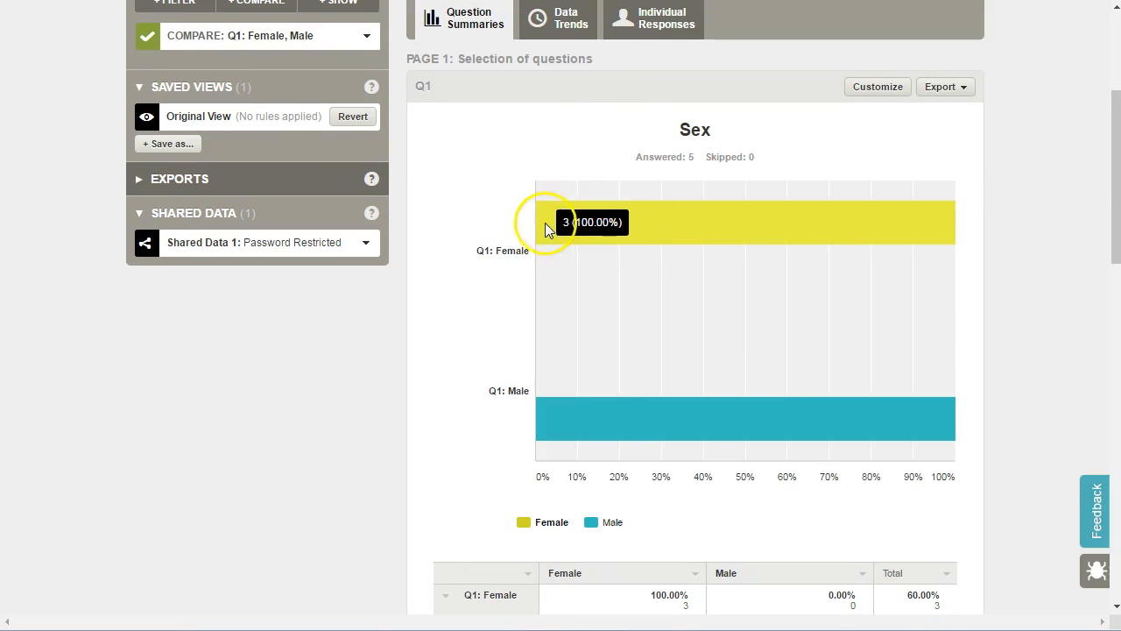
mouse_move(541, 412)
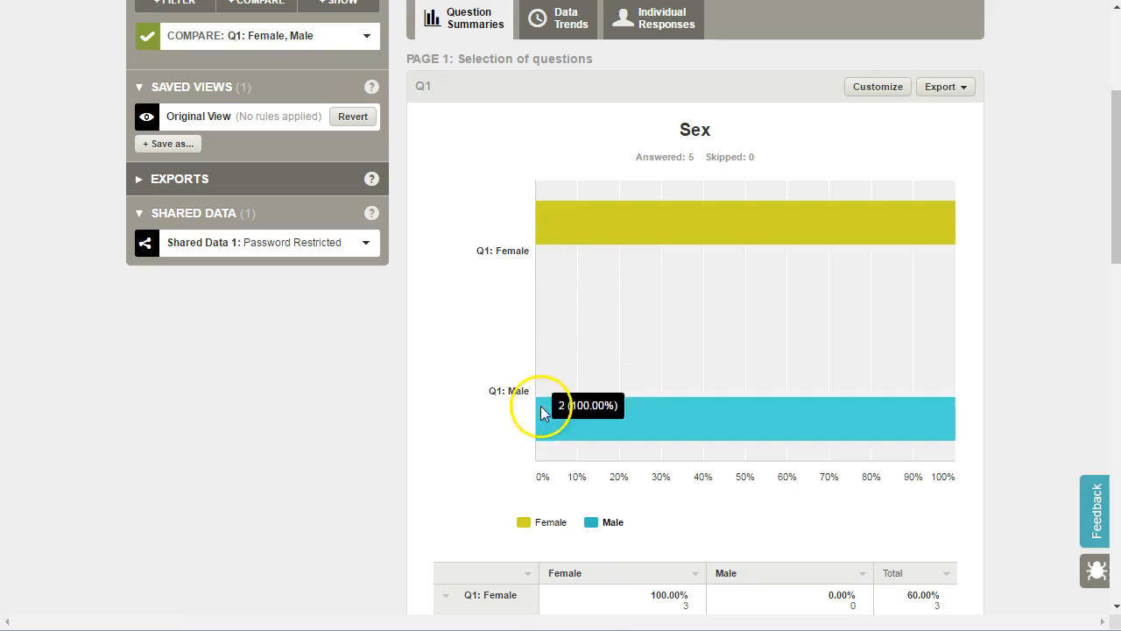
mouse_move(534, 289)
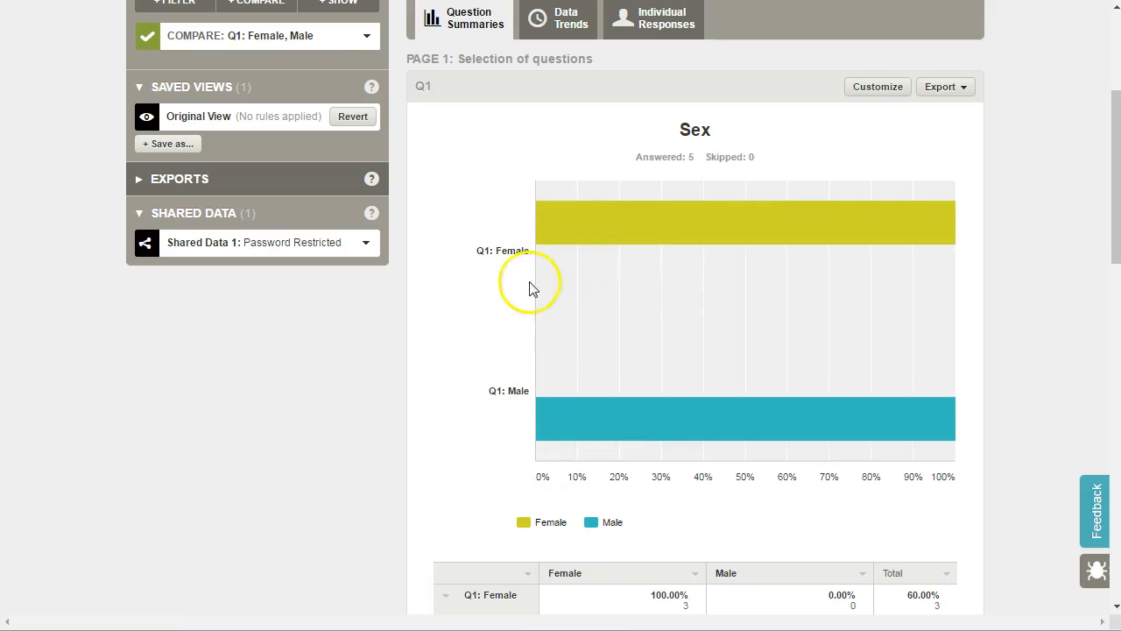
scroll("down", 3)
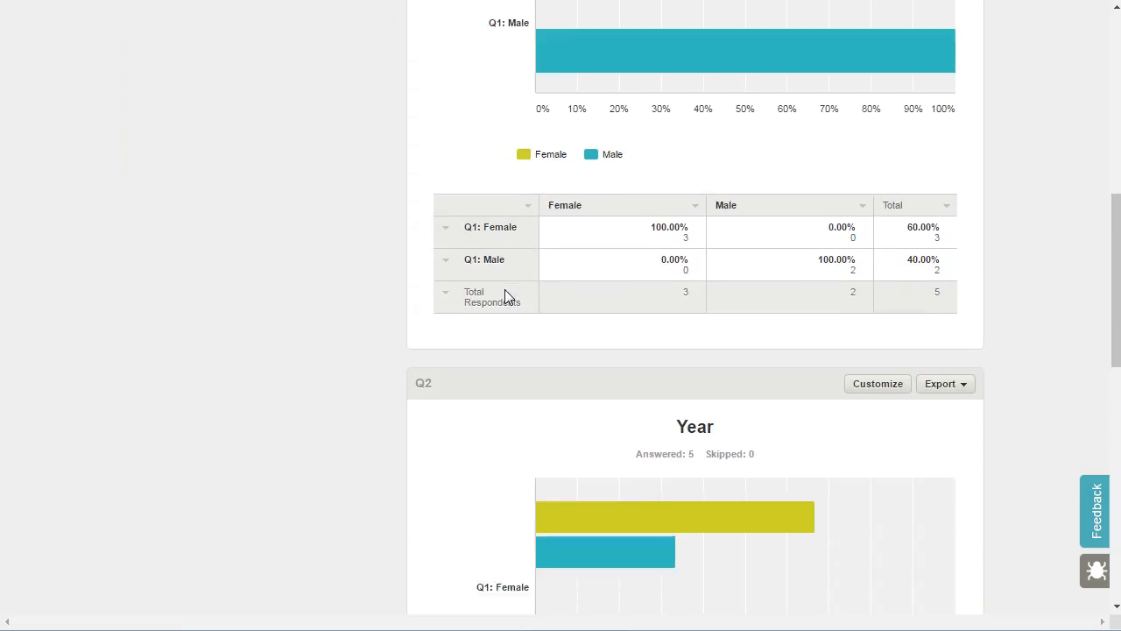
scroll("down", 3)
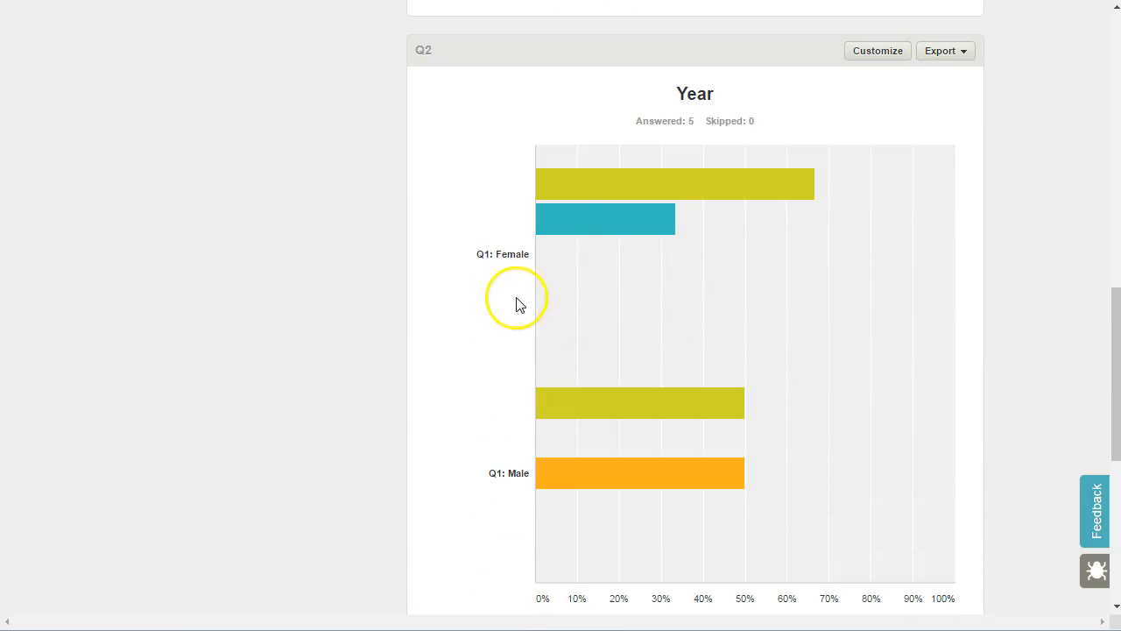
mouse_move(504, 281)
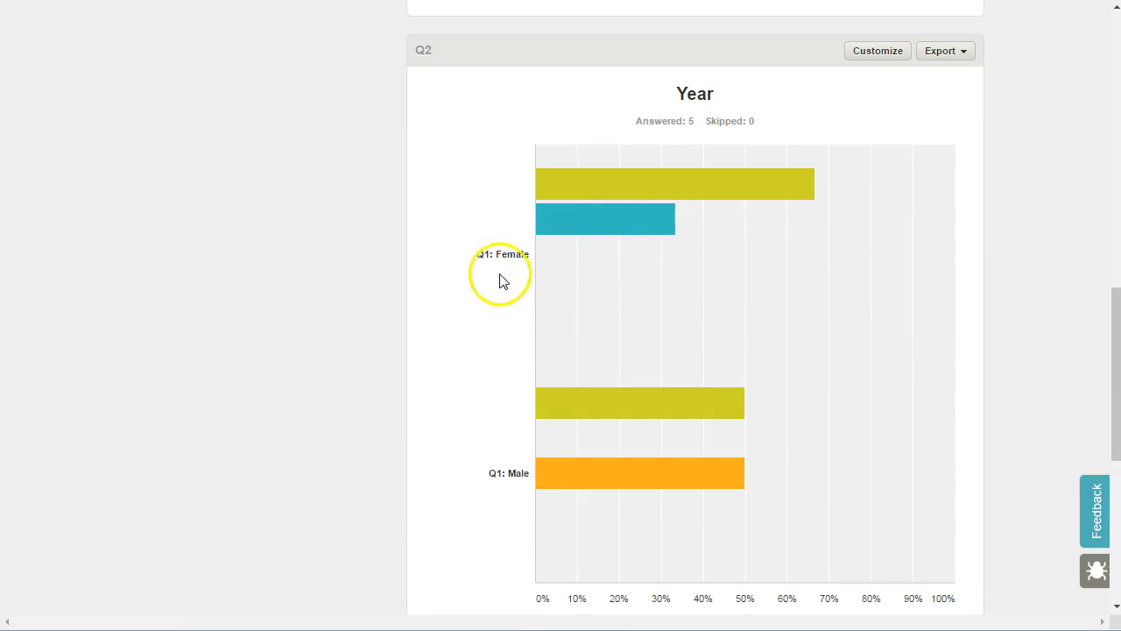
mouse_move(599, 186)
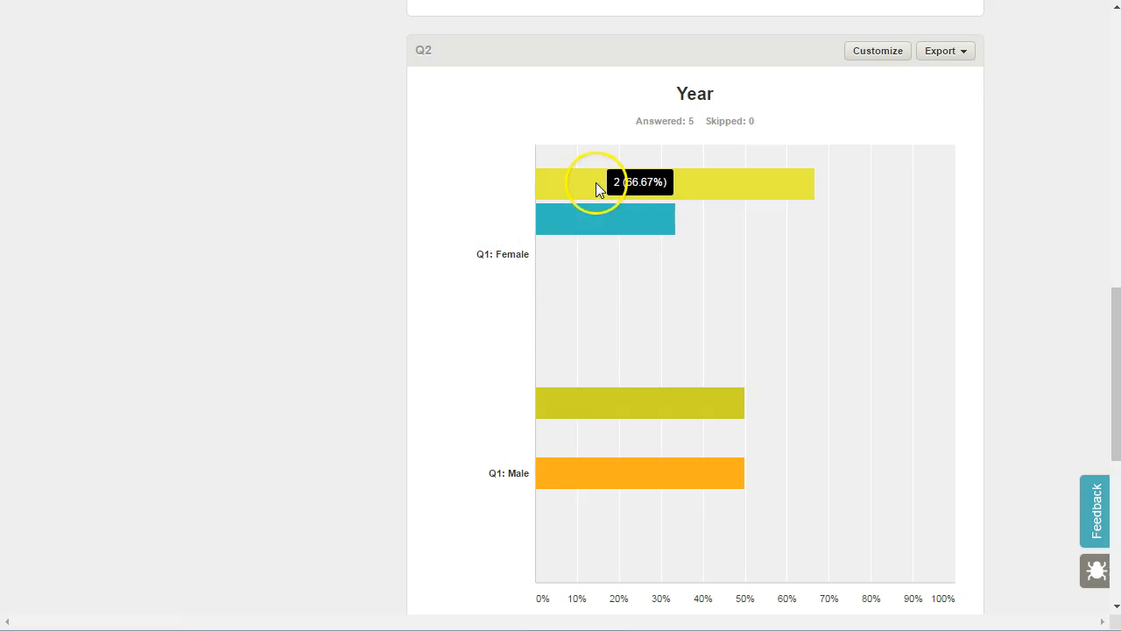
mouse_move(627, 404)
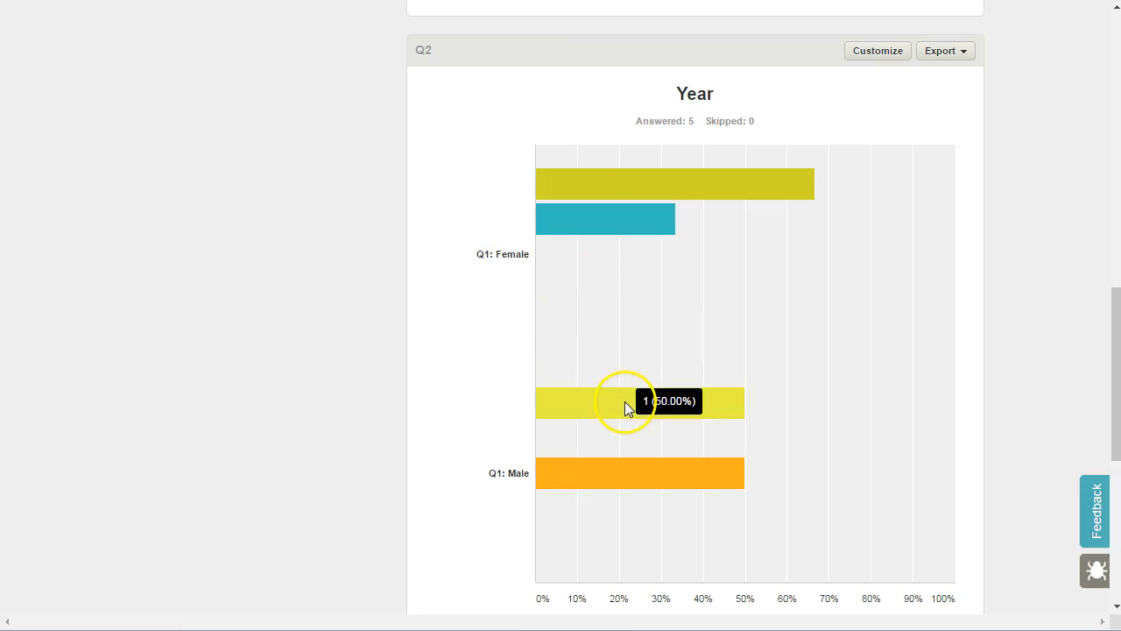
scroll("down", 3)
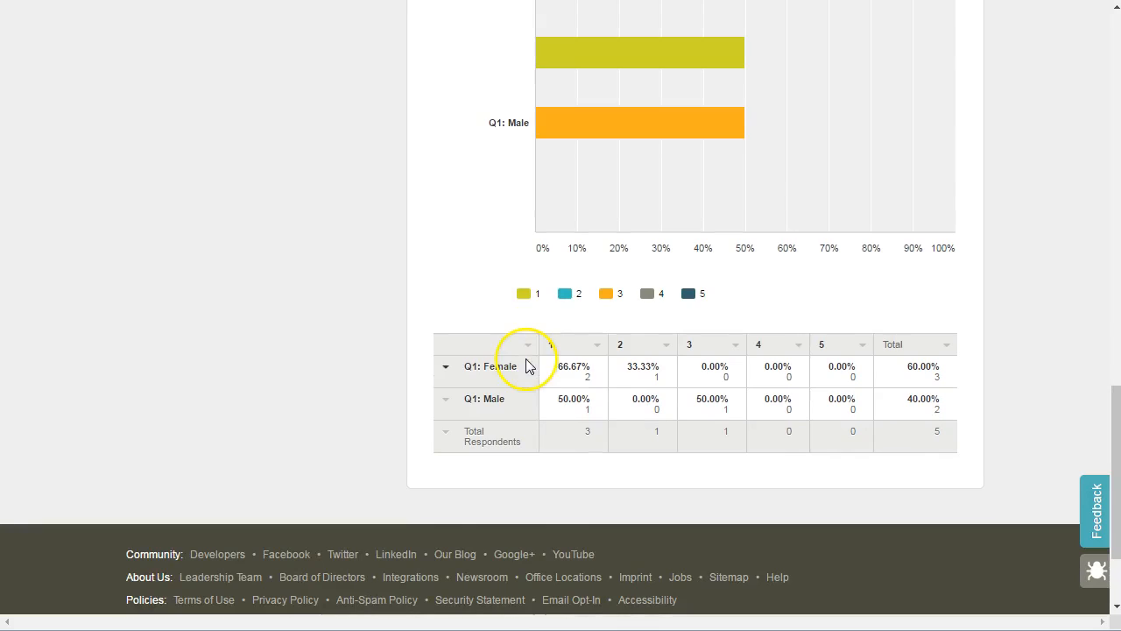
mouse_move(872, 375)
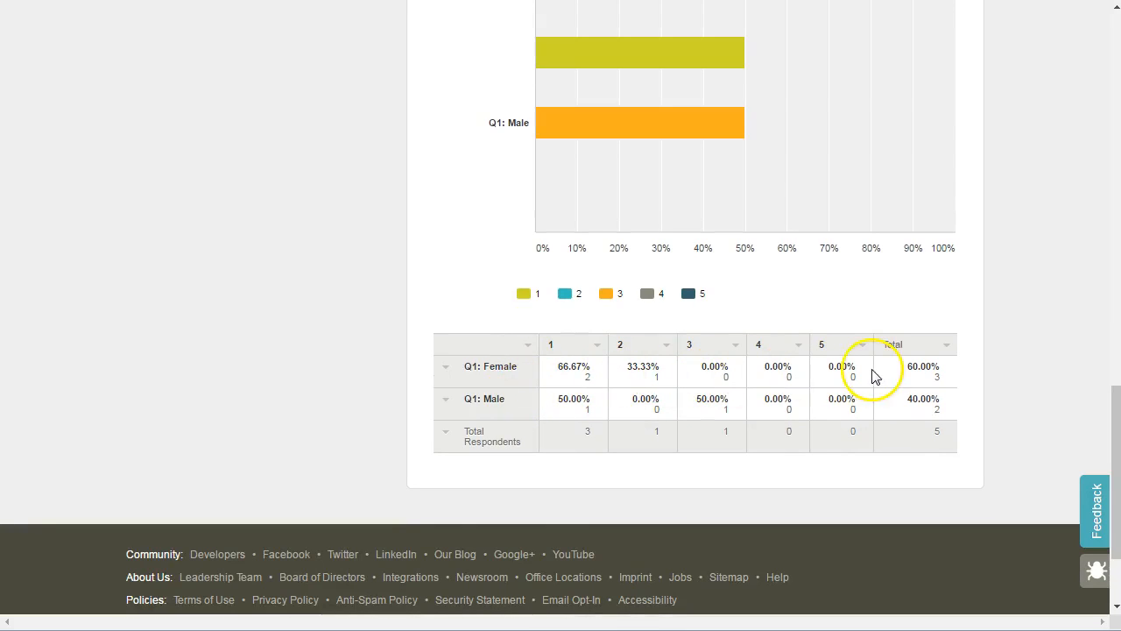
mouse_move(599, 402)
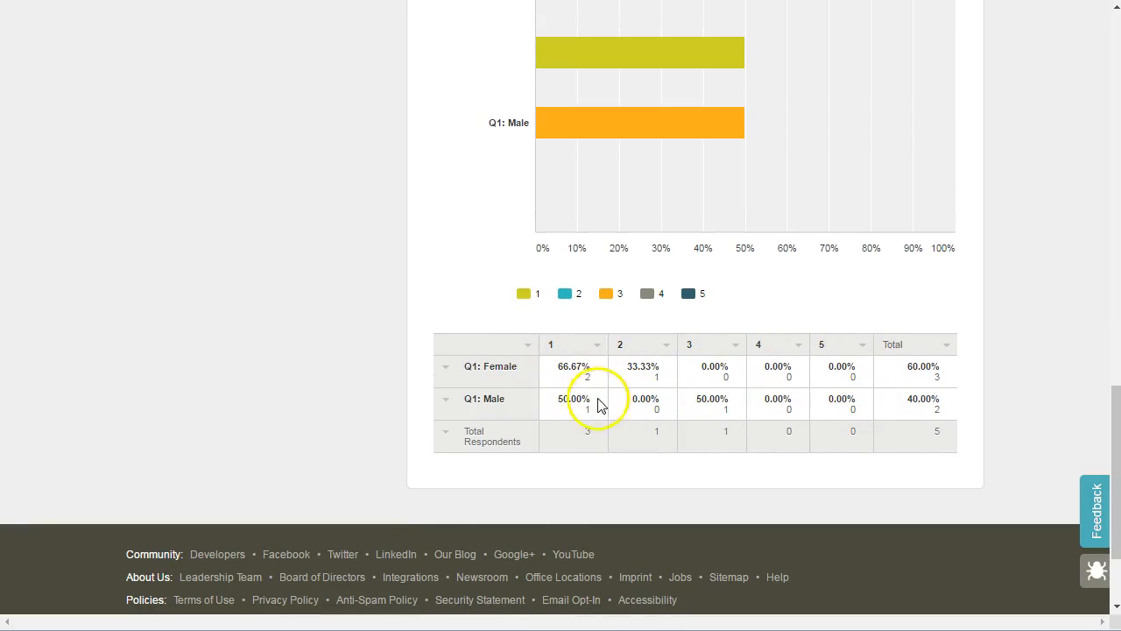
mouse_move(771, 399)
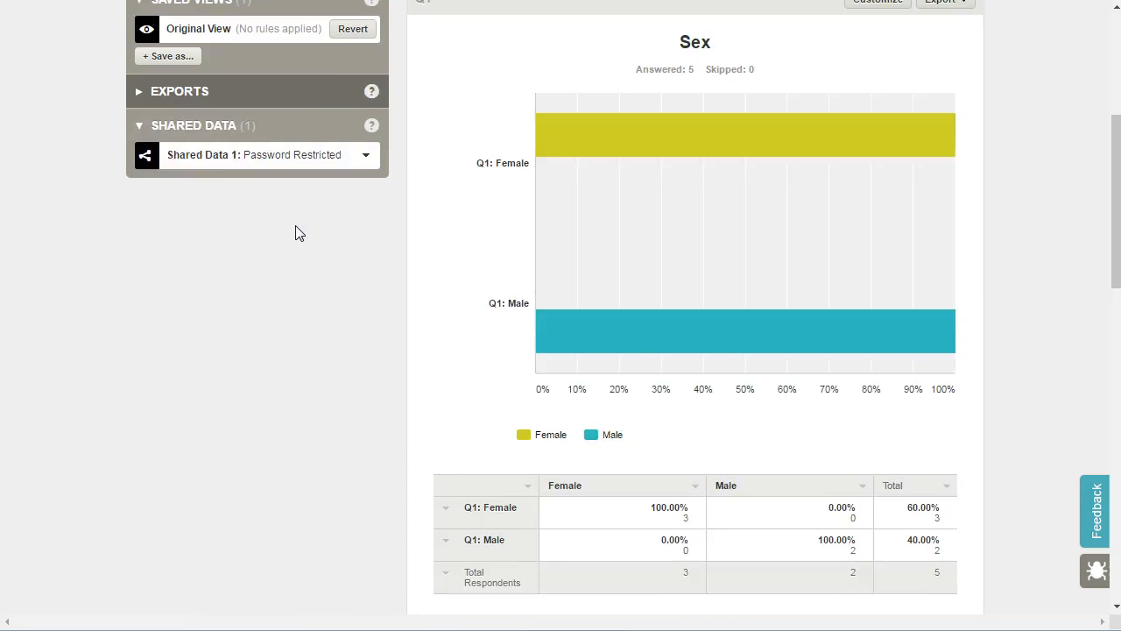
Delete the COMPARE: Q1: Female, Male rule so all 5 respondents show again
scroll("up", 3)
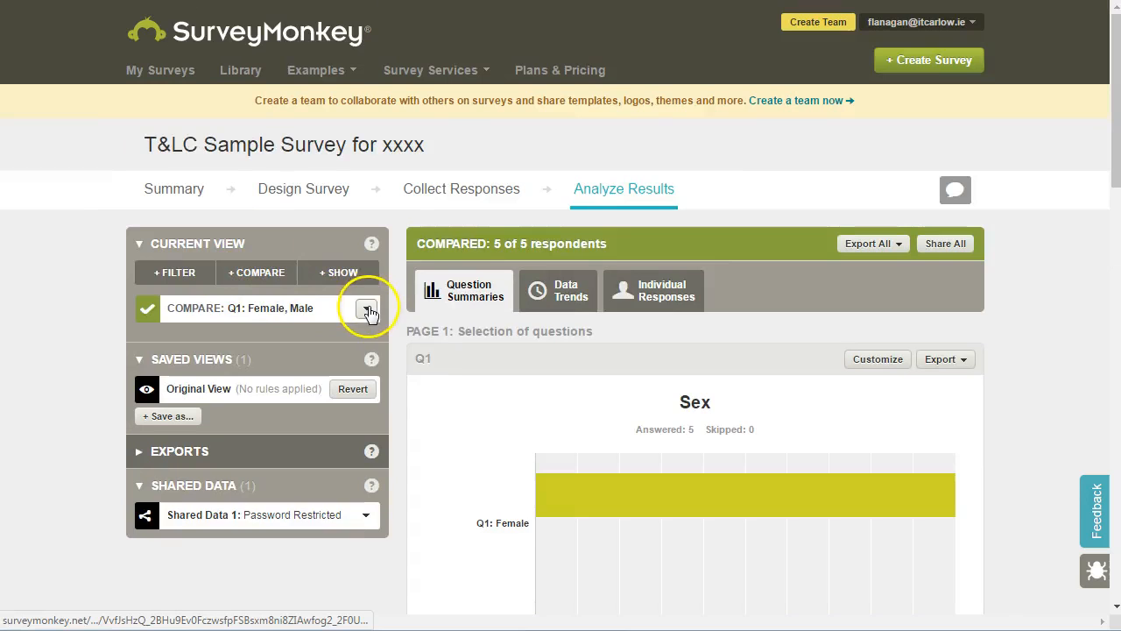
left_click(366, 308)
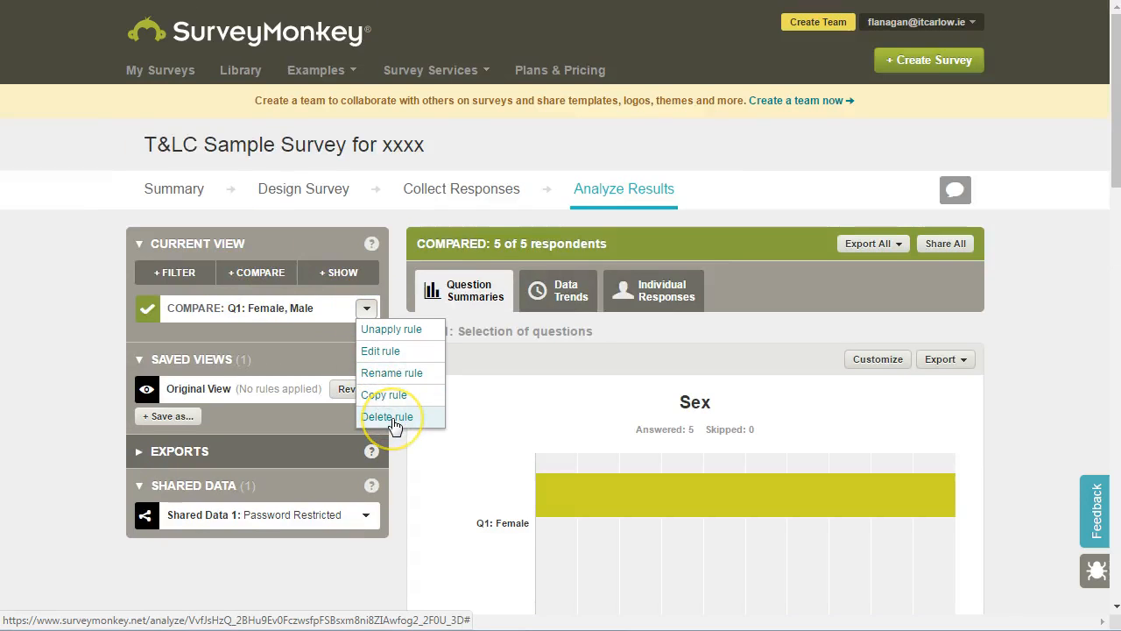
left_click(387, 416)
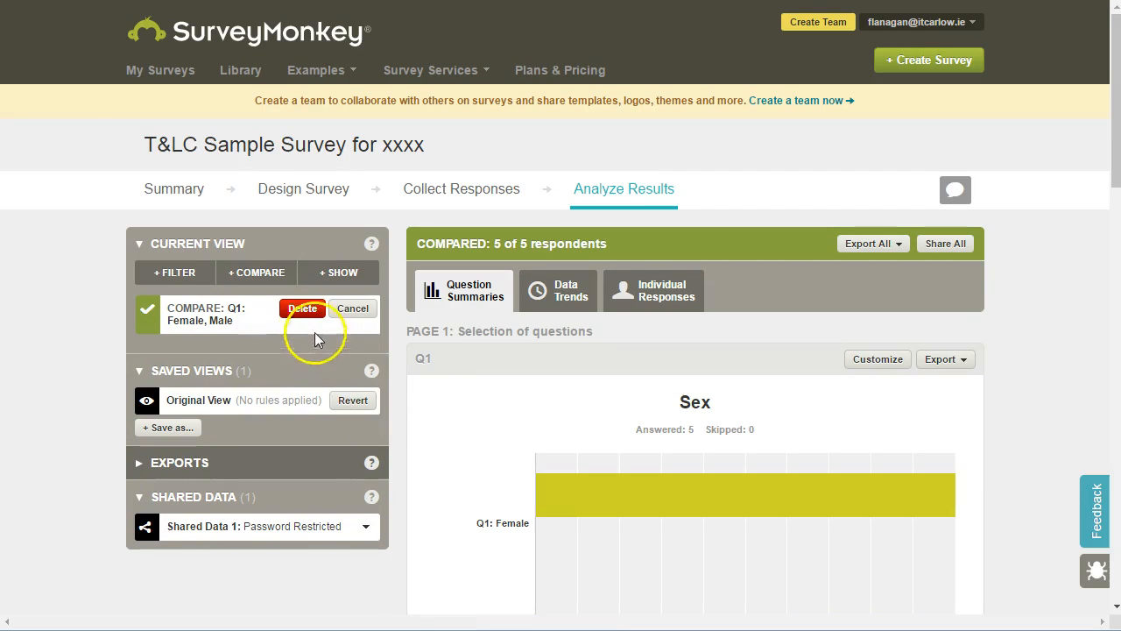
left_click(301, 308)
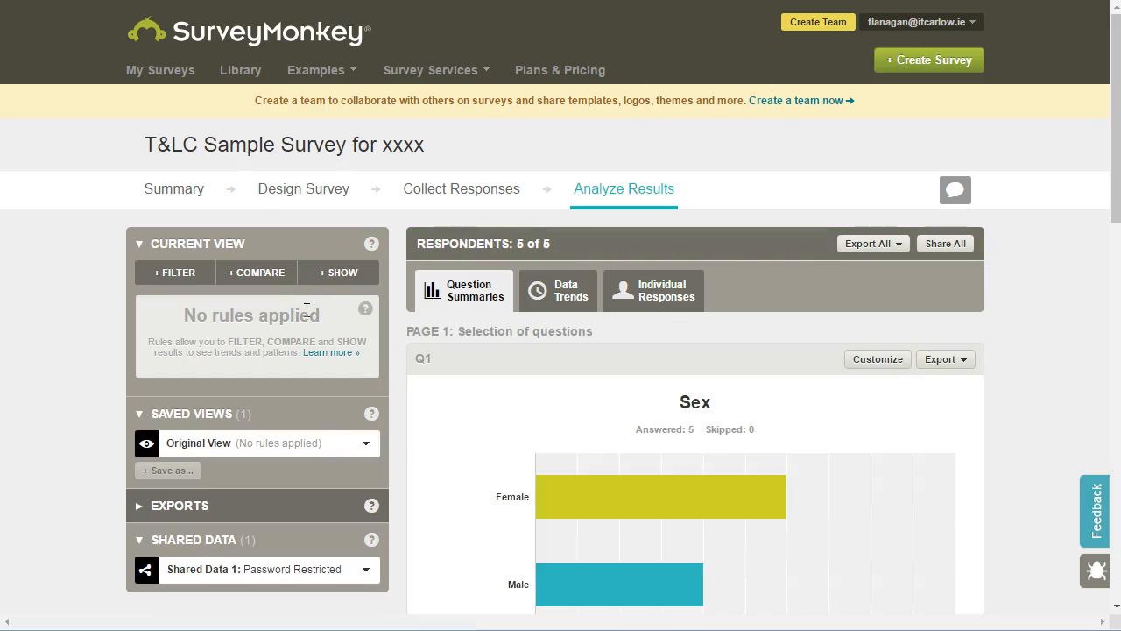